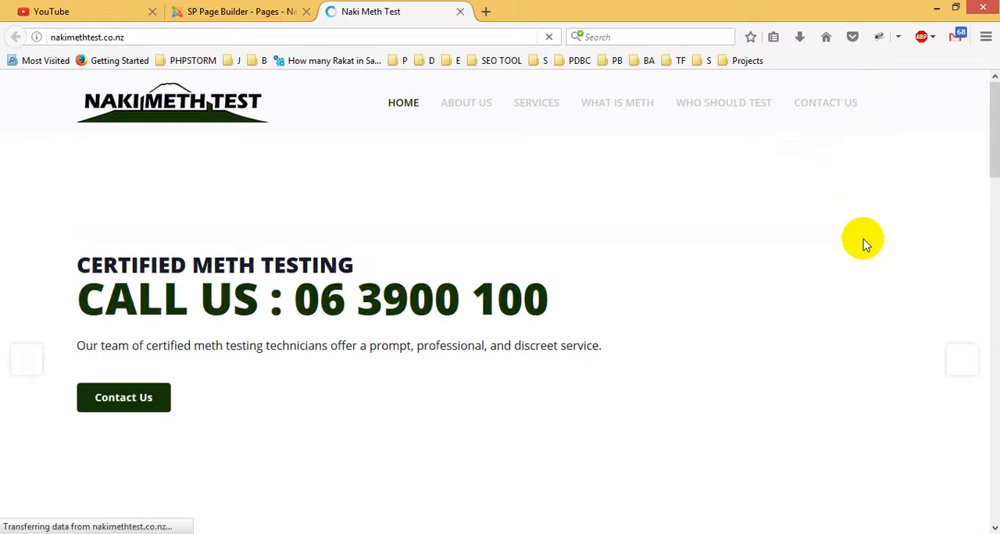
View the live What is Meth page, then go back to the SP Page Builder pages list
{"action": "left_click", "coordinate": [616, 102]}
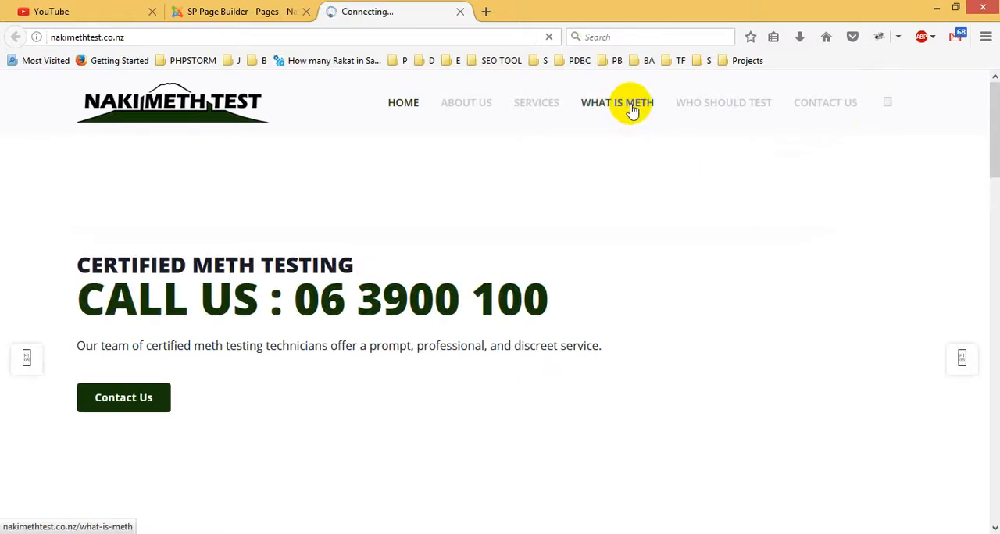
{"action": "left_click", "coordinate": [616, 102]}
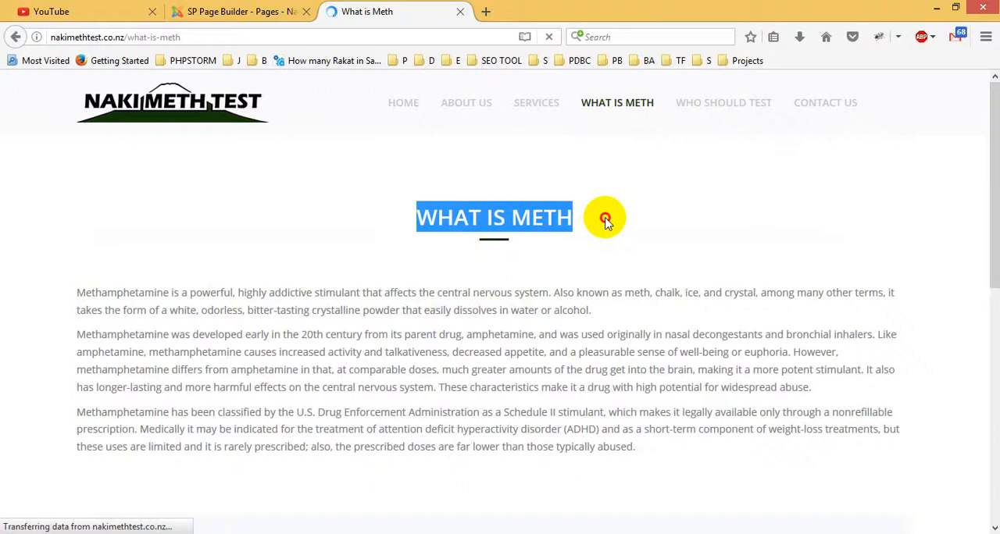
{"action": "left_click", "coordinate": [238, 11]}
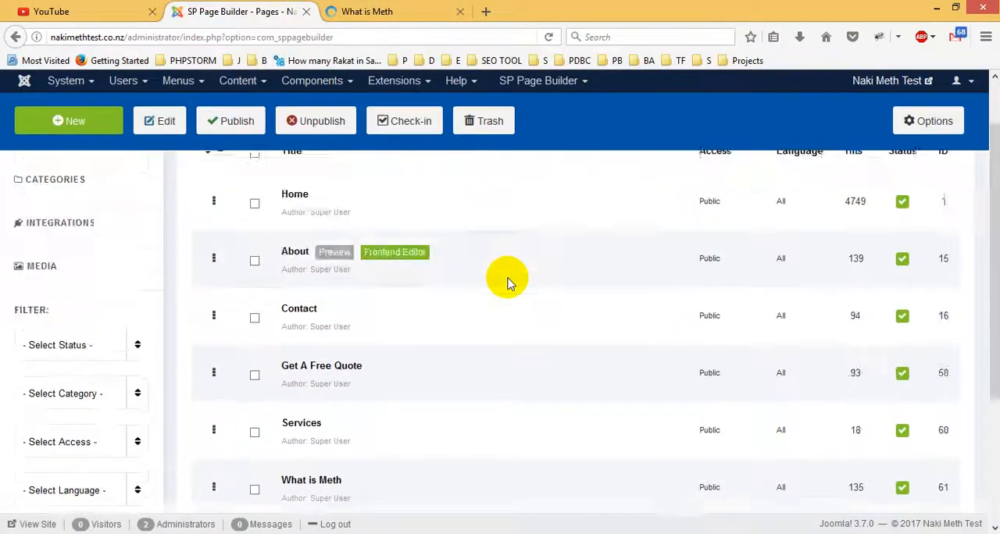
Scroll the Pages list and open 'What is Meth' in the Edit Page view
{"action": "scroll", "scroll_direction": "down", "scroll_amount": 3}
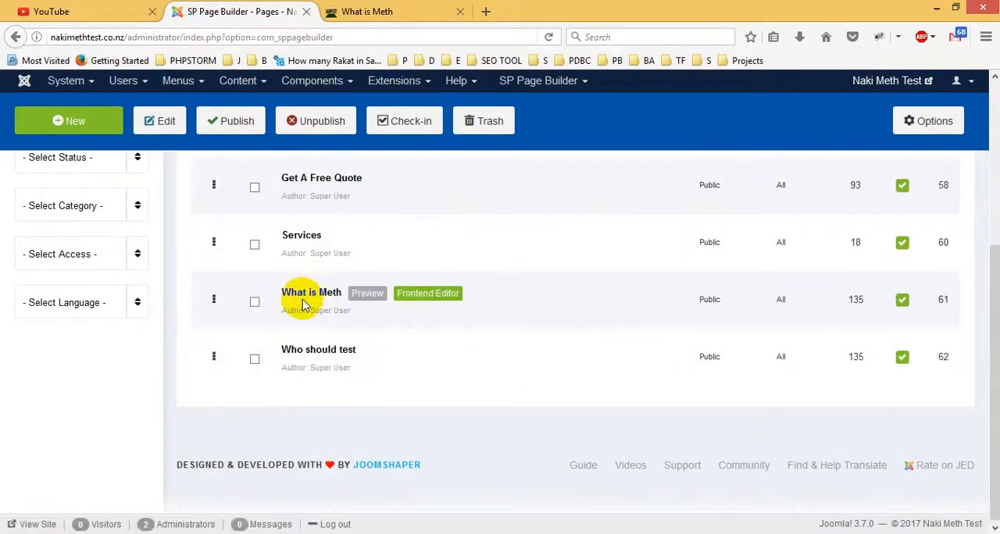
{"action": "mouse_move", "coordinate": [237, 303]}
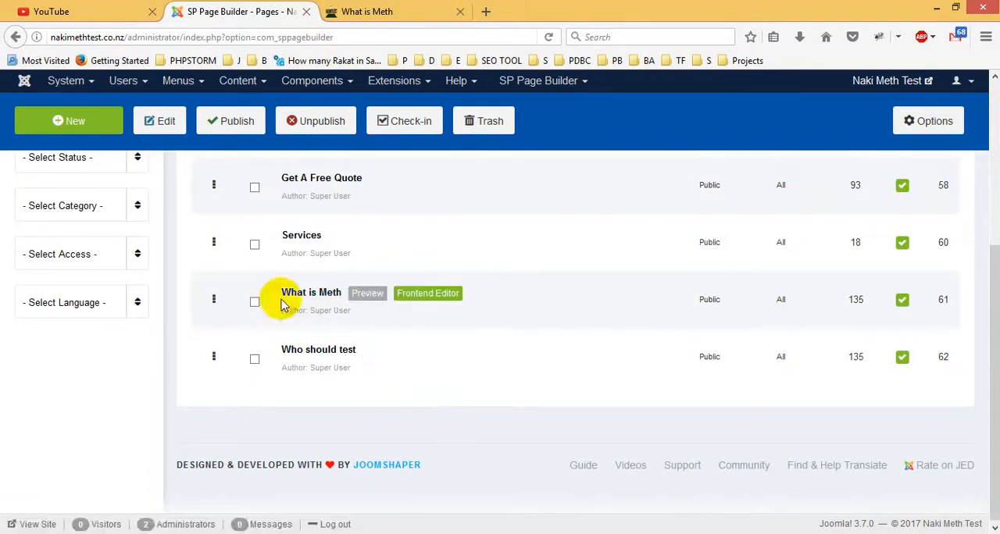
{"action": "left_click", "coordinate": [311, 292]}
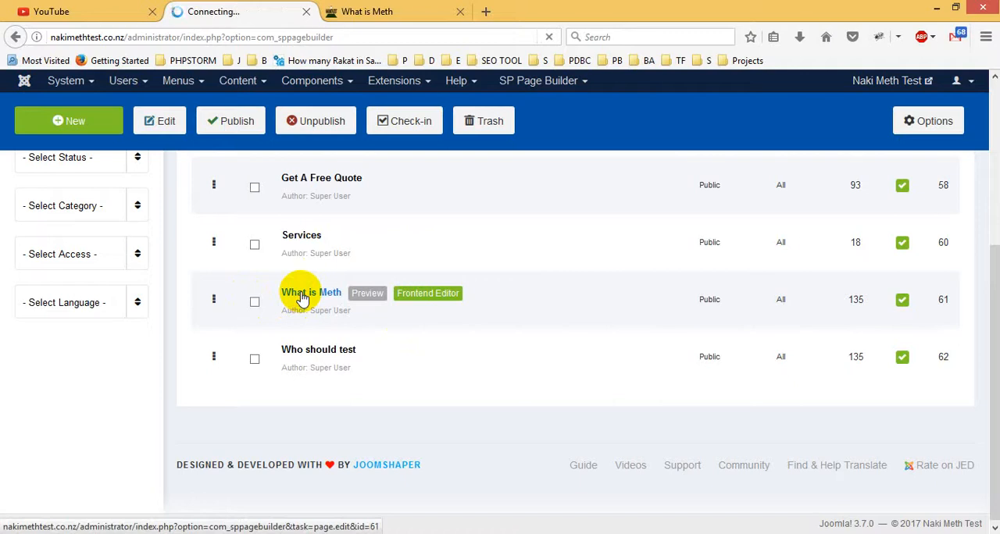
{"action": "left_click", "coordinate": [311, 292]}
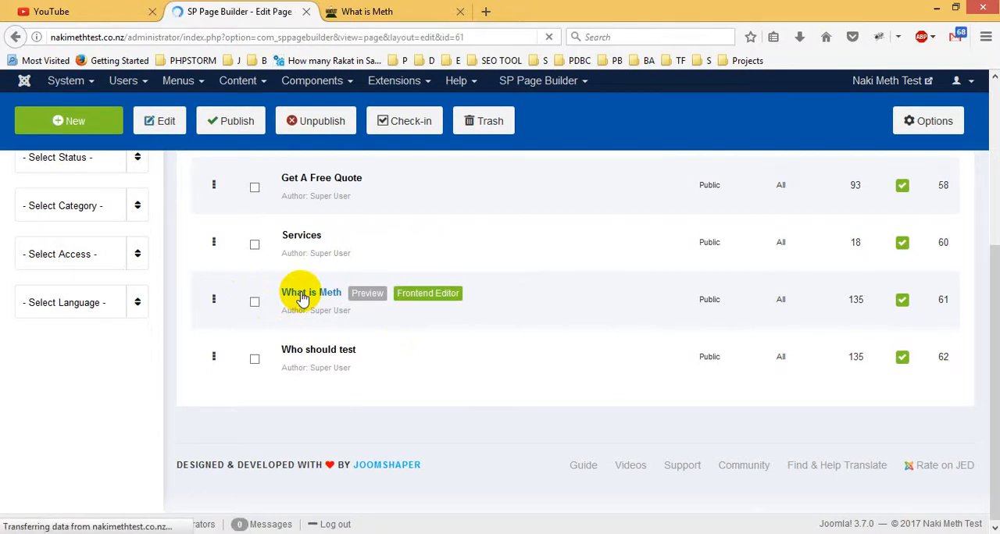
{"action": "left_click", "coordinate": [311, 292]}
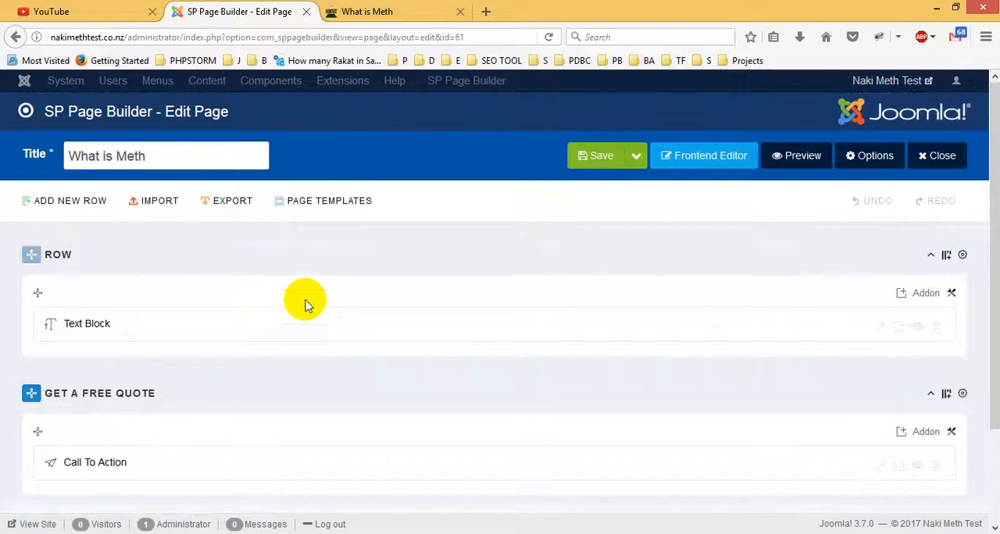
{"action": "scroll", "scroll_direction": "down", "scroll_amount": 3}
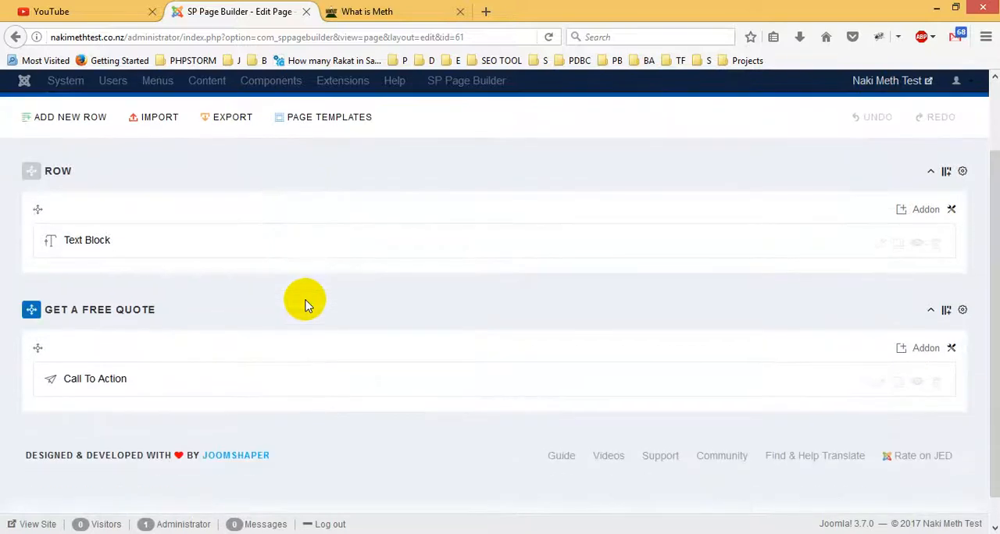
{"action": "left_click", "coordinate": [365, 11]}
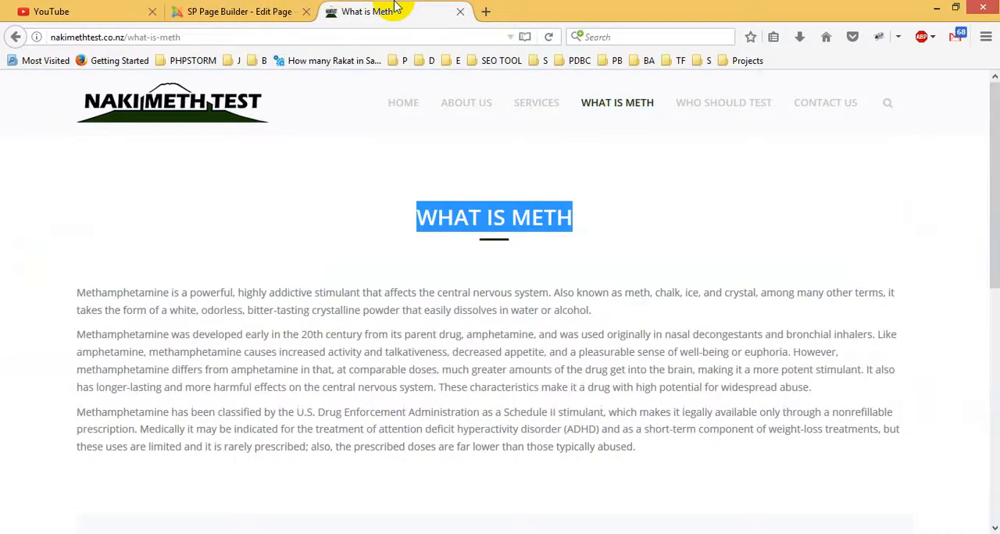
{"action": "left_click", "coordinate": [406, 217]}
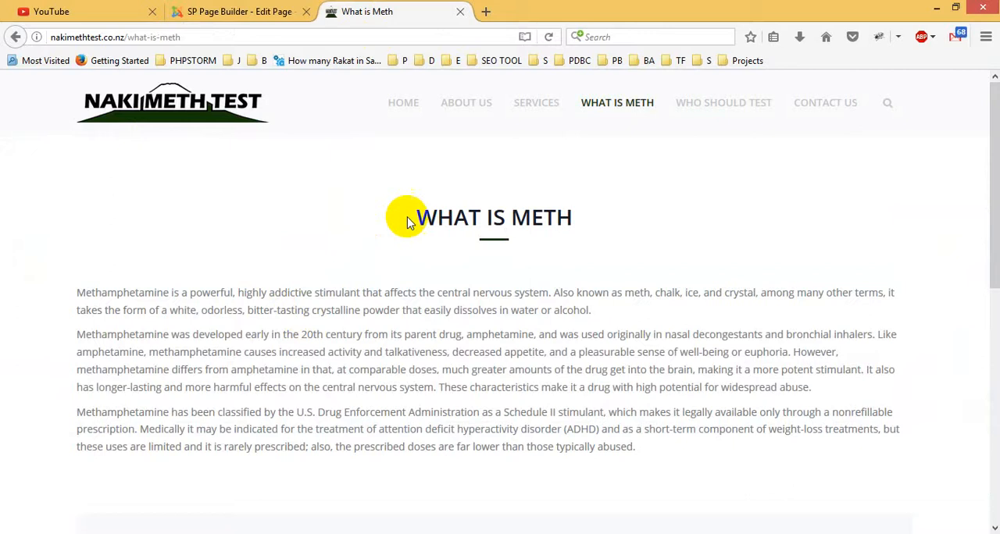
{"action": "mouse_move", "coordinate": [140, 324]}
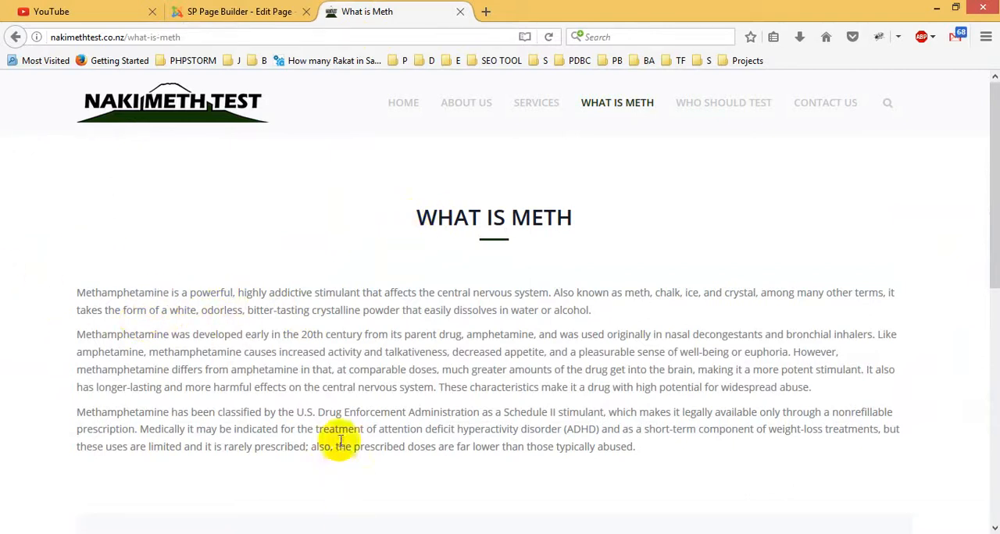
{"action": "left_click", "coordinate": [240, 11]}
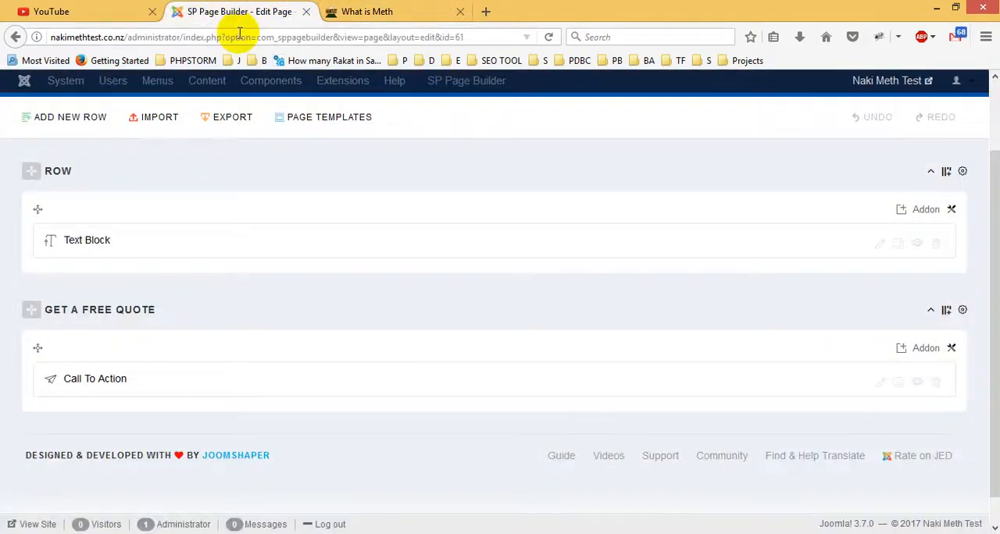
{"action": "left_click", "coordinate": [366, 11]}
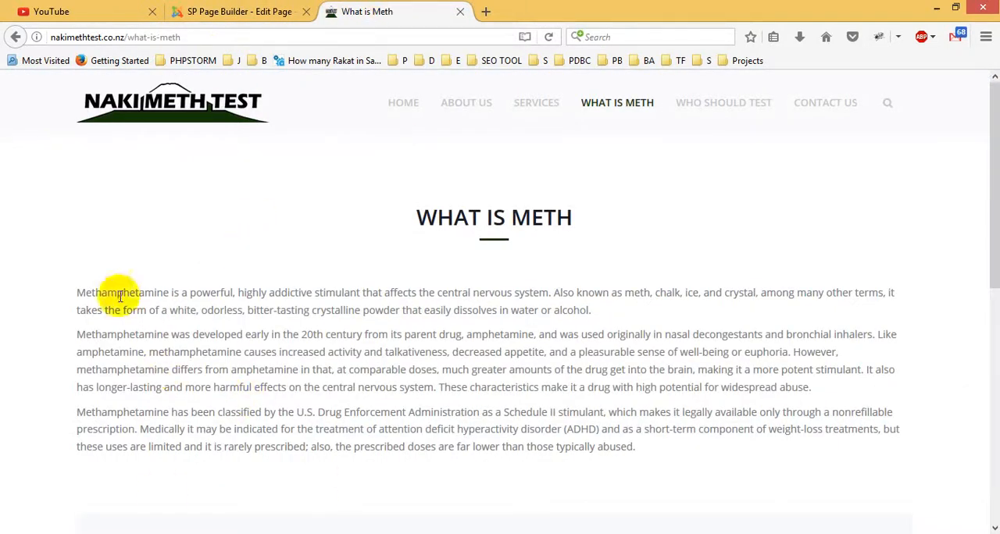
{"action": "left_click", "coordinate": [238, 11]}
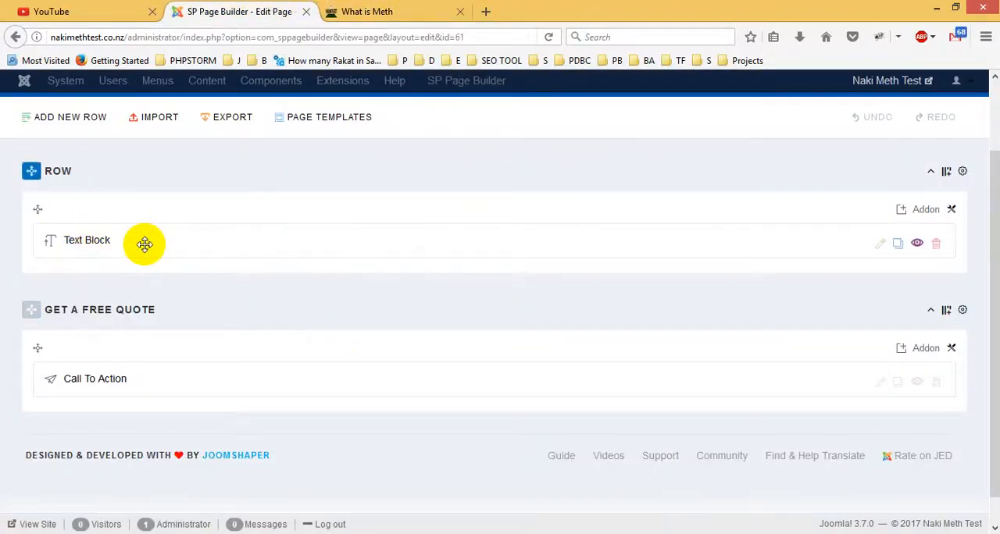
{"action": "mouse_move", "coordinate": [879, 243]}
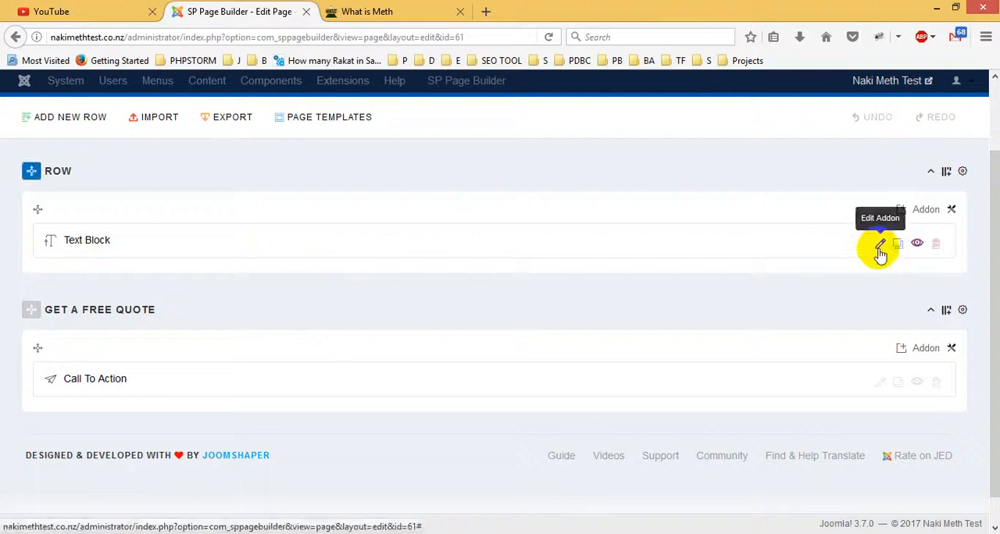
{"action": "mouse_move", "coordinate": [881, 244]}
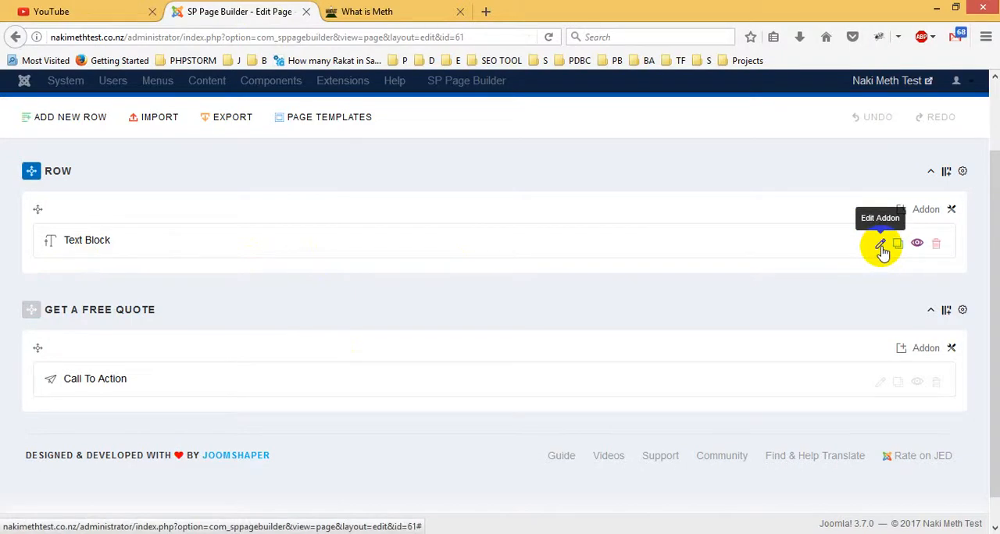
Open the Text Block's settings and scroll through its General content editor
{"action": "left_click", "coordinate": [879, 243]}
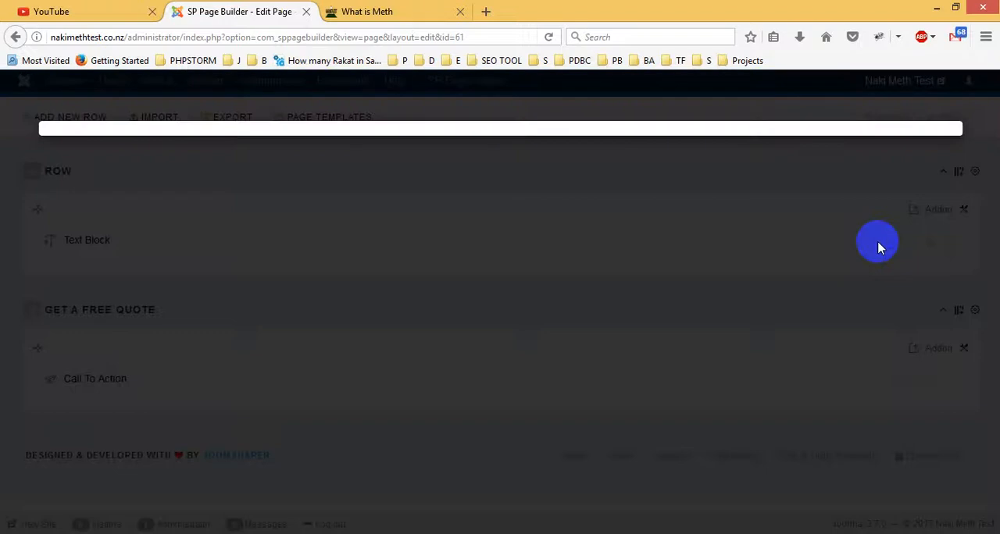
{"action": "left_click", "coordinate": [87, 240]}
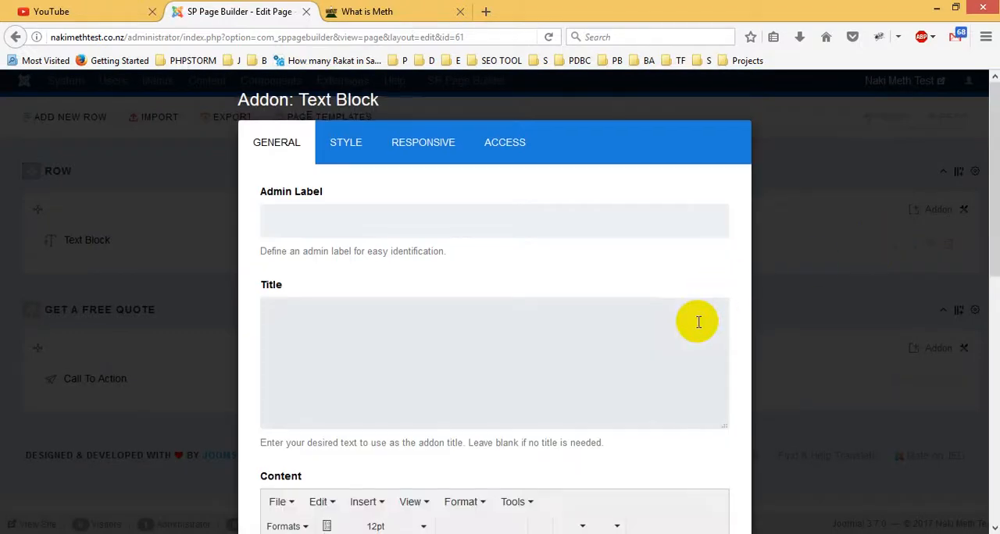
{"action": "scroll", "scroll_direction": "down", "scroll_amount": 3}
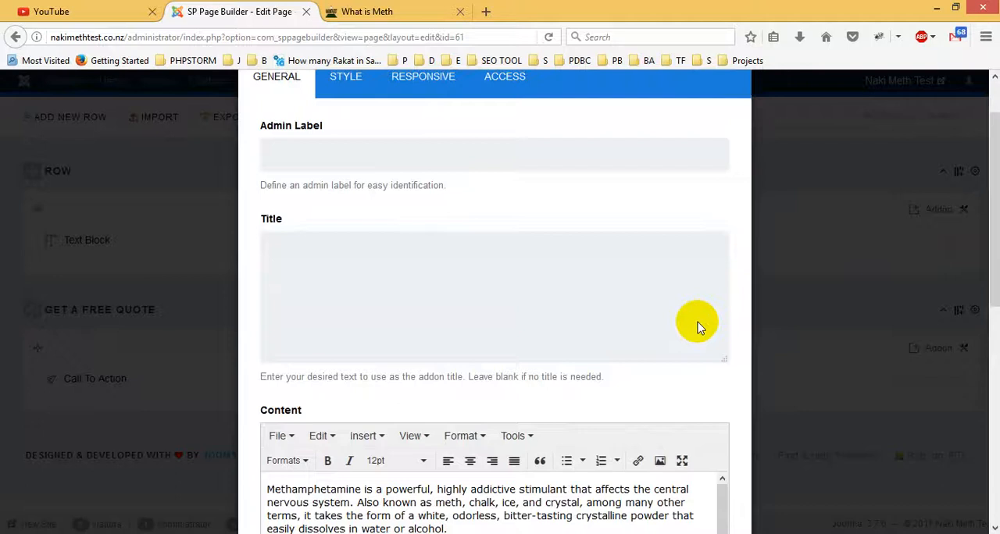
{"action": "scroll", "scroll_direction": "down", "scroll_amount": 3}
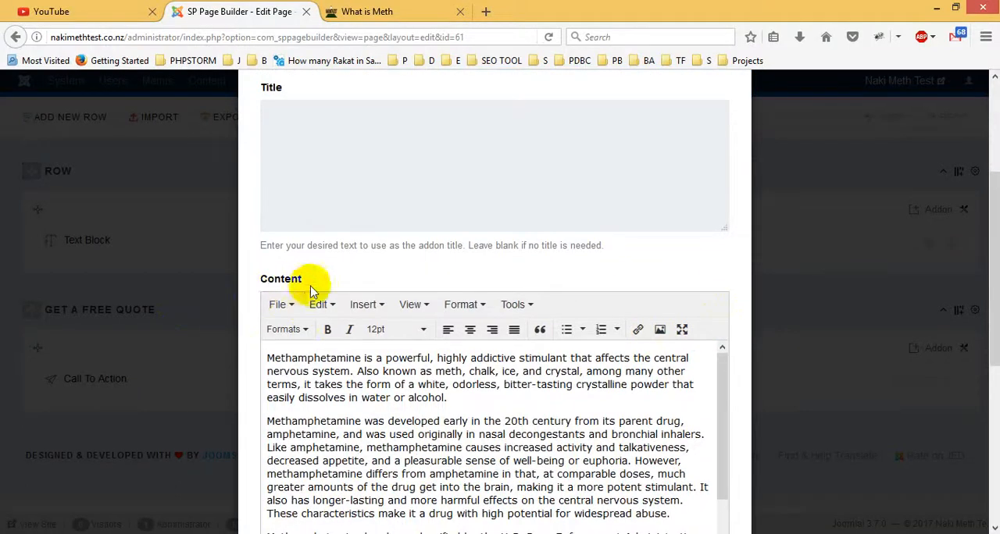
{"action": "scroll", "scroll_direction": "down", "scroll_amount": 3}
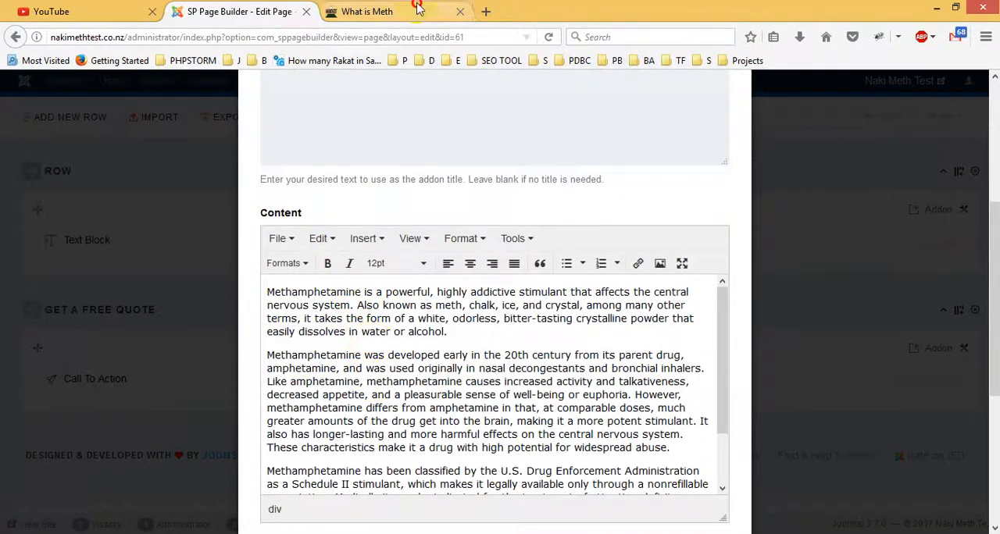
Compare the text block content with the live page, then apply it to the layout
{"action": "left_click", "coordinate": [367, 11]}
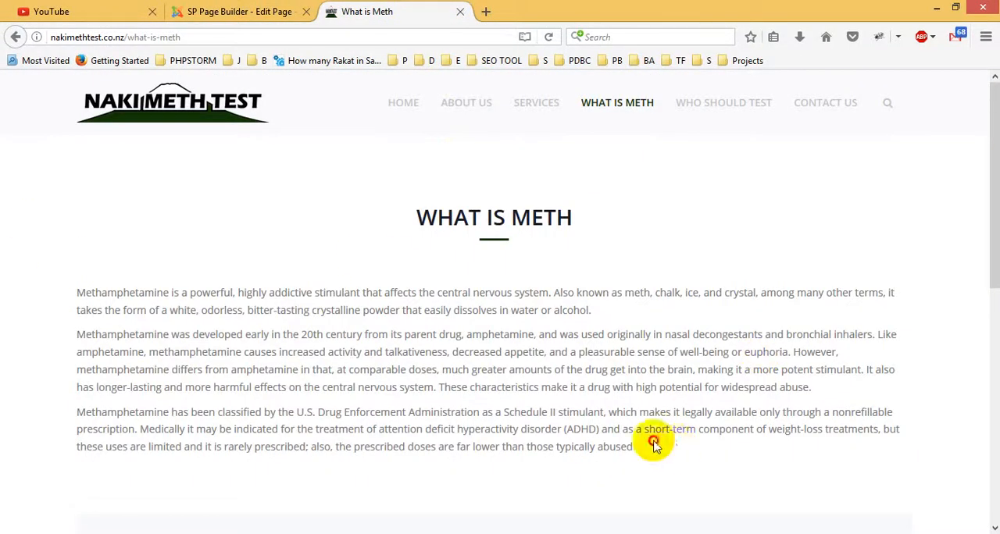
{"action": "left_click", "coordinate": [238, 11]}
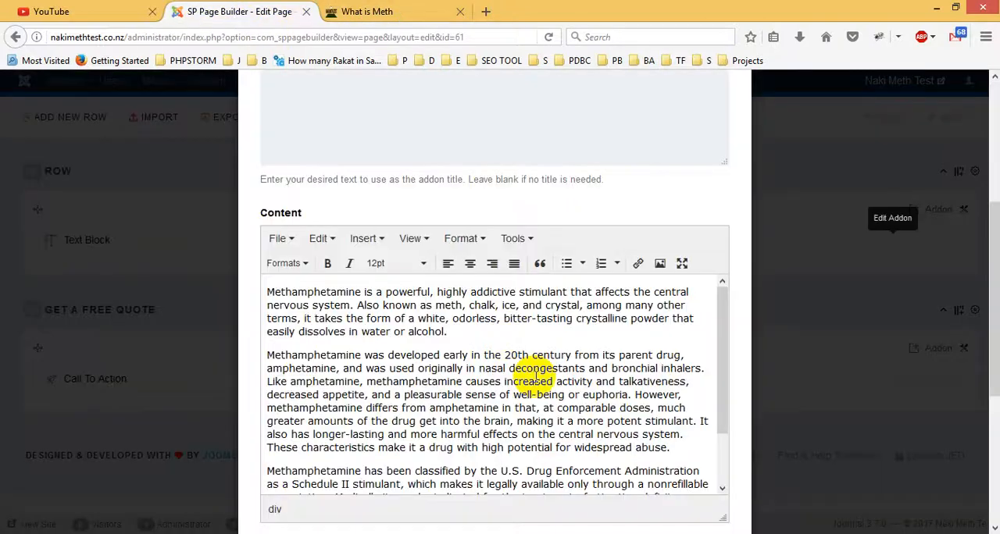
{"action": "mouse_move", "coordinate": [802, 397]}
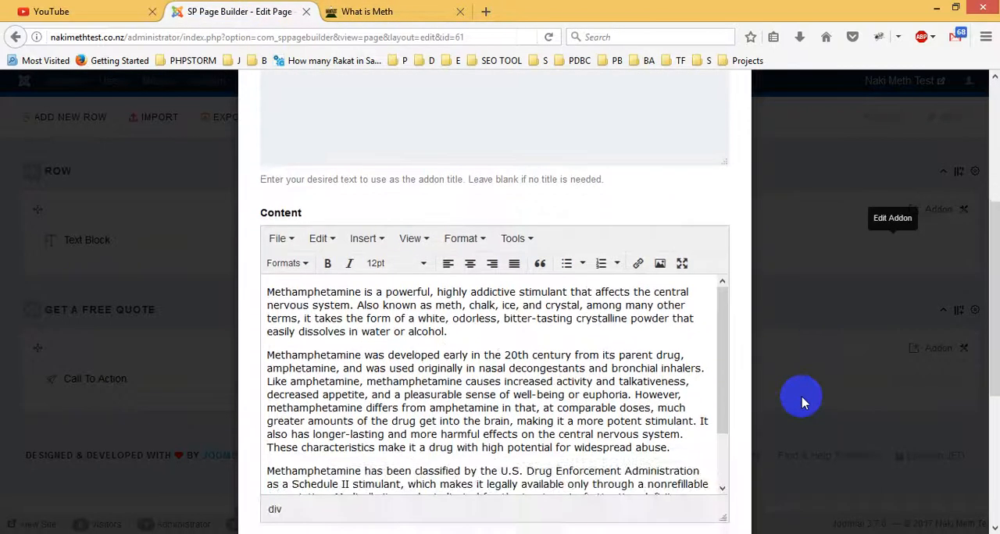
{"action": "scroll", "scroll_direction": "down", "scroll_amount": 3}
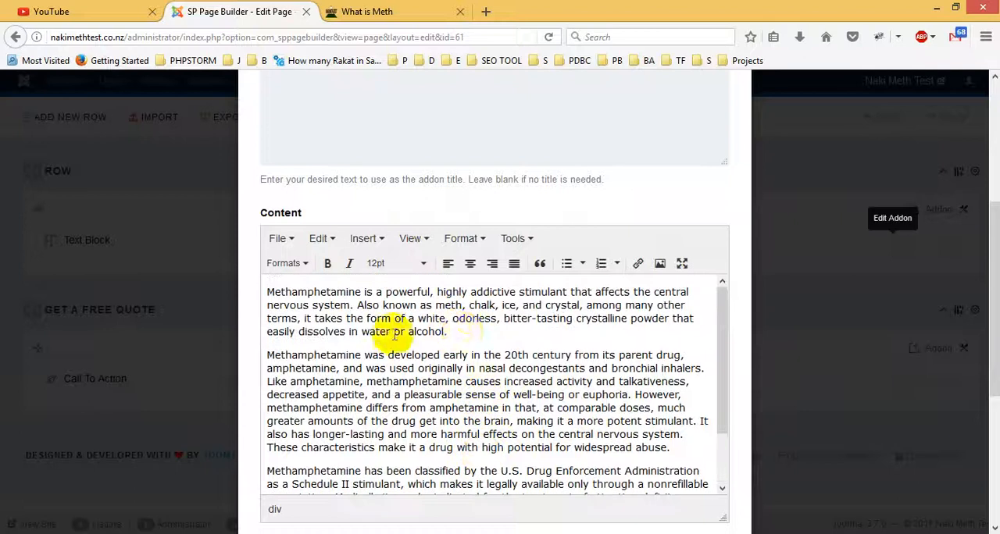
{"action": "scroll", "scroll_direction": "down", "scroll_amount": 3}
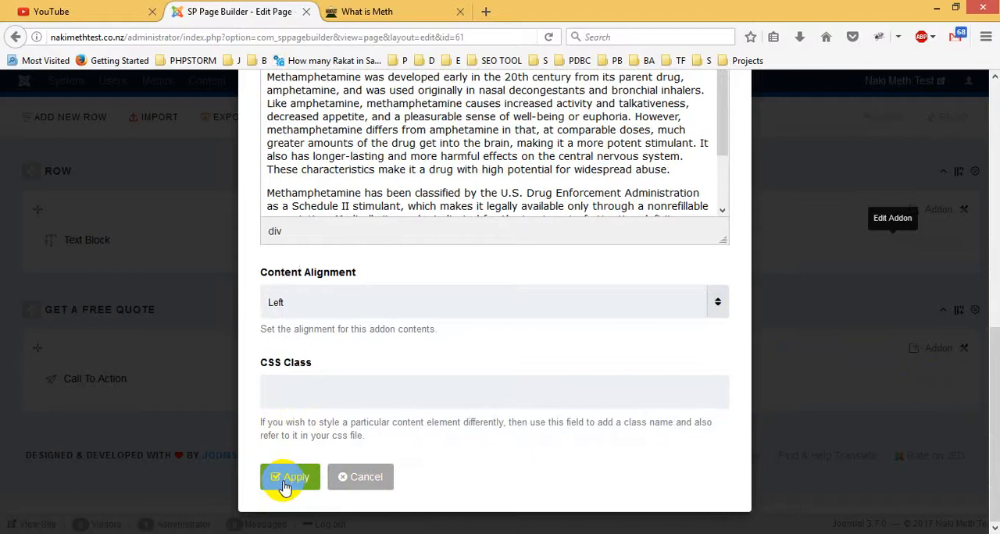
{"action": "left_click", "coordinate": [288, 477]}
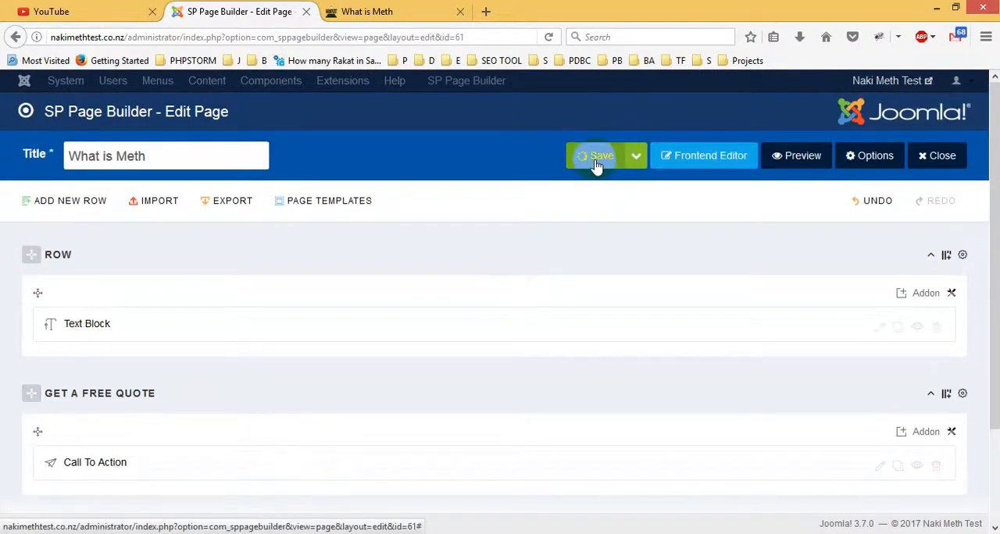
Save the What is Meth page and reload the live page to check it
{"action": "left_click", "coordinate": [595, 155]}
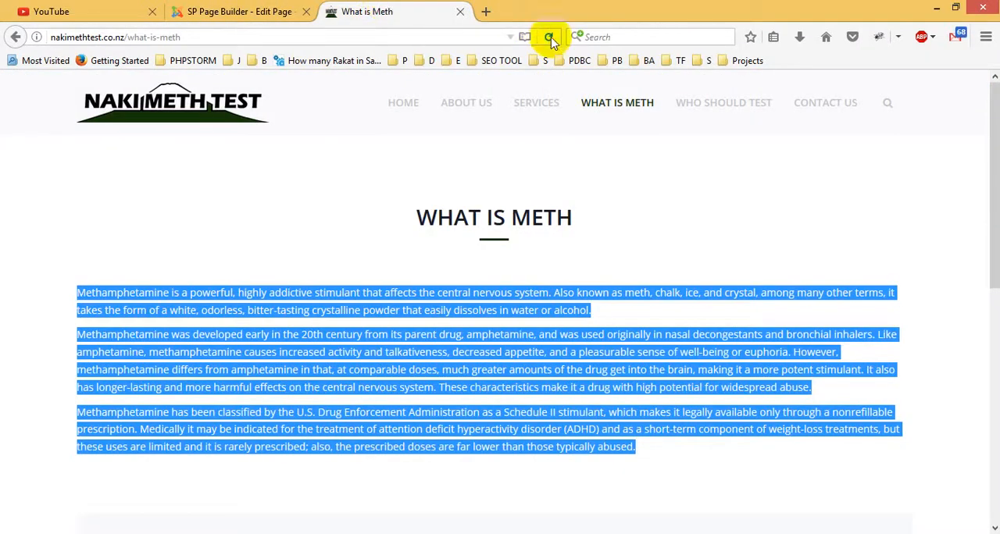
{"action": "left_click", "coordinate": [550, 36]}
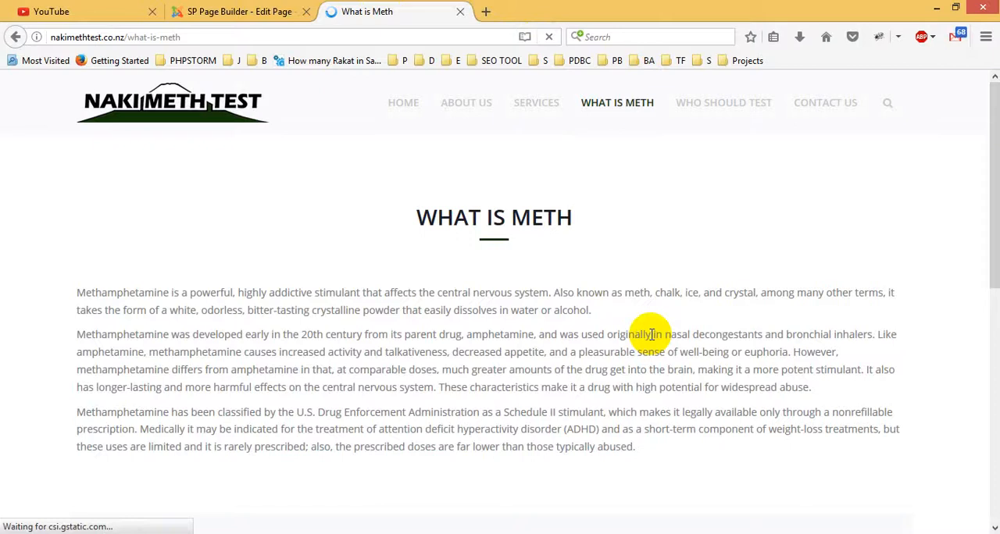
{"action": "scroll", "scroll_direction": "down", "scroll_amount": 3}
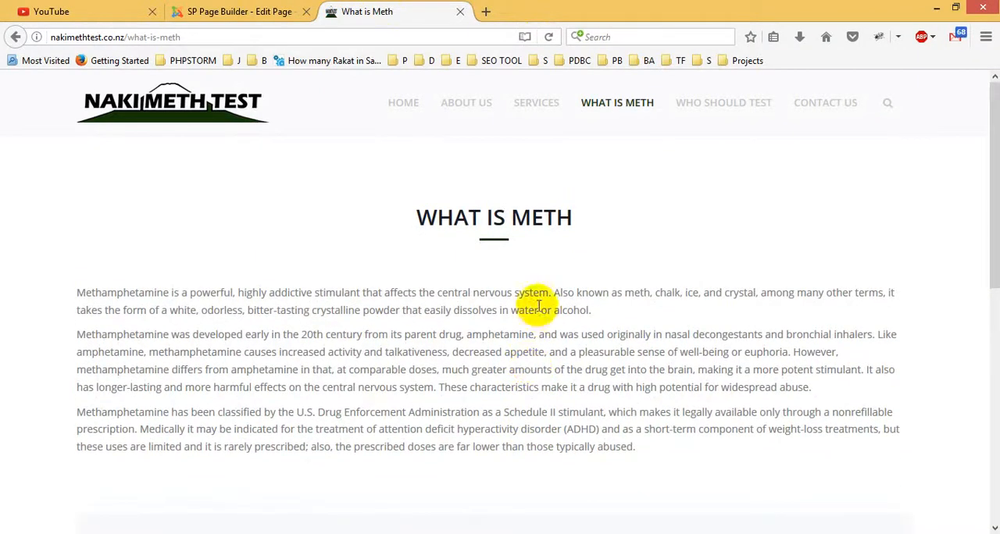
Close the What is Meth page editor and return to the live website
{"action": "left_click", "coordinate": [238, 11]}
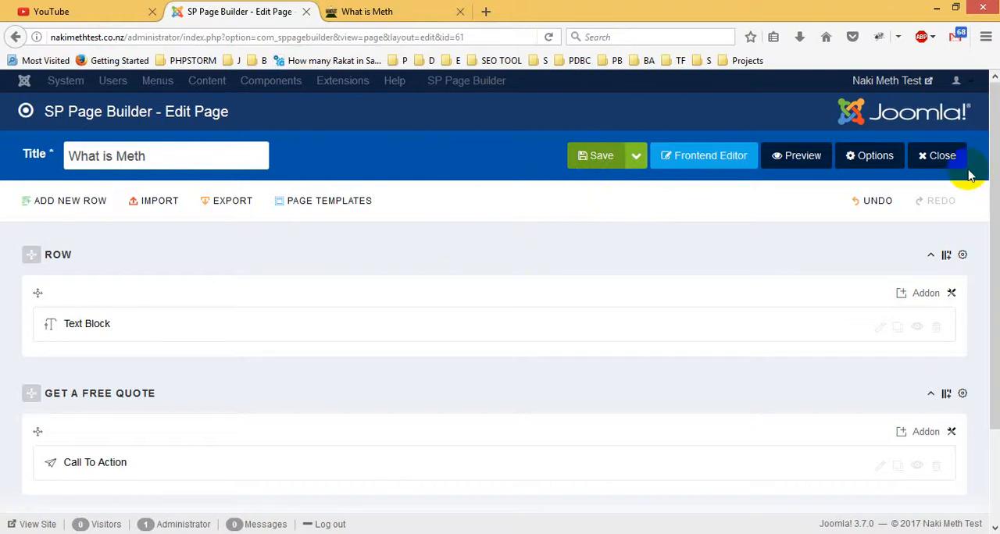
{"action": "left_click", "coordinate": [937, 155]}
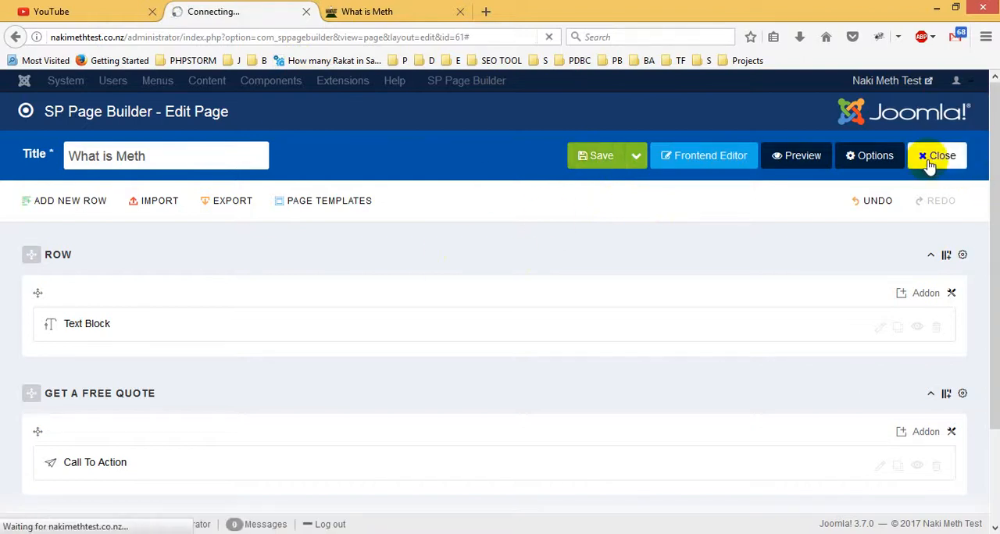
{"action": "left_click", "coordinate": [936, 155]}
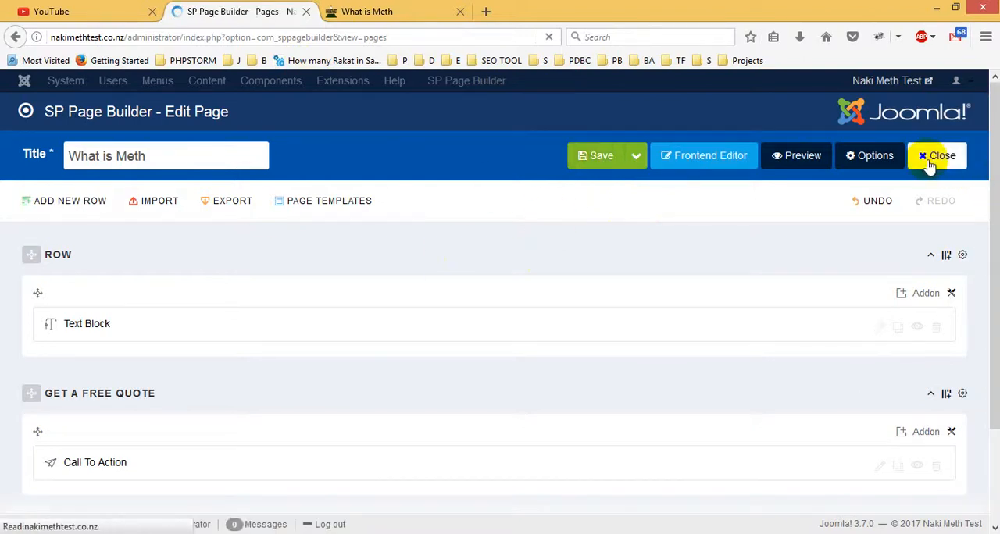
{"action": "left_click", "coordinate": [936, 156]}
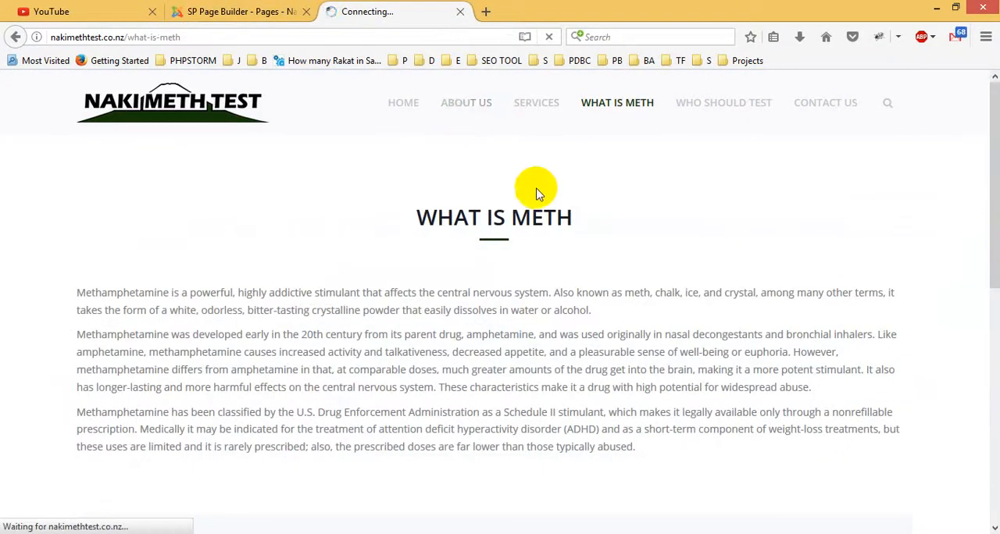
Browse About Us and Services on the live site, toggling the Baseline Test accordion
{"action": "left_click", "coordinate": [466, 102]}
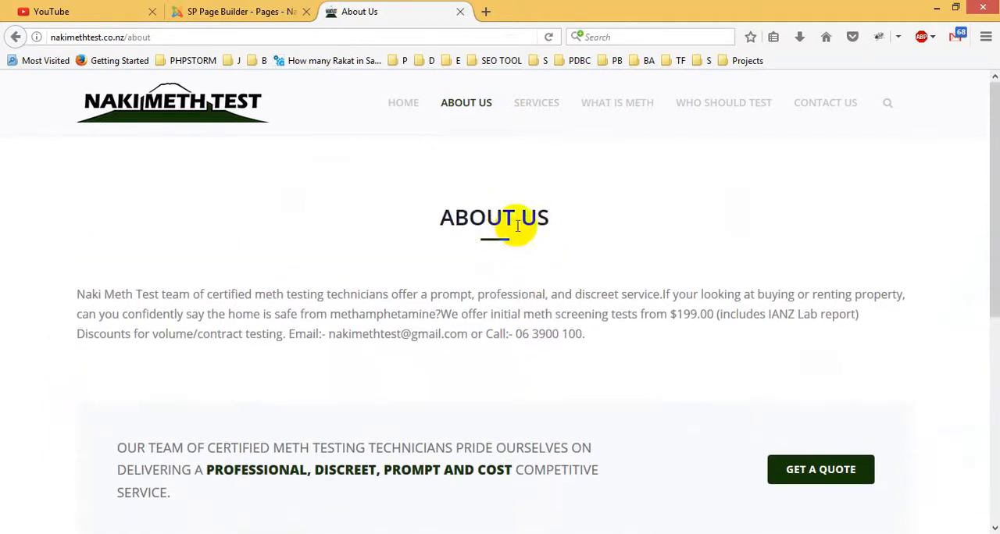
{"action": "mouse_move", "coordinate": [174, 301]}
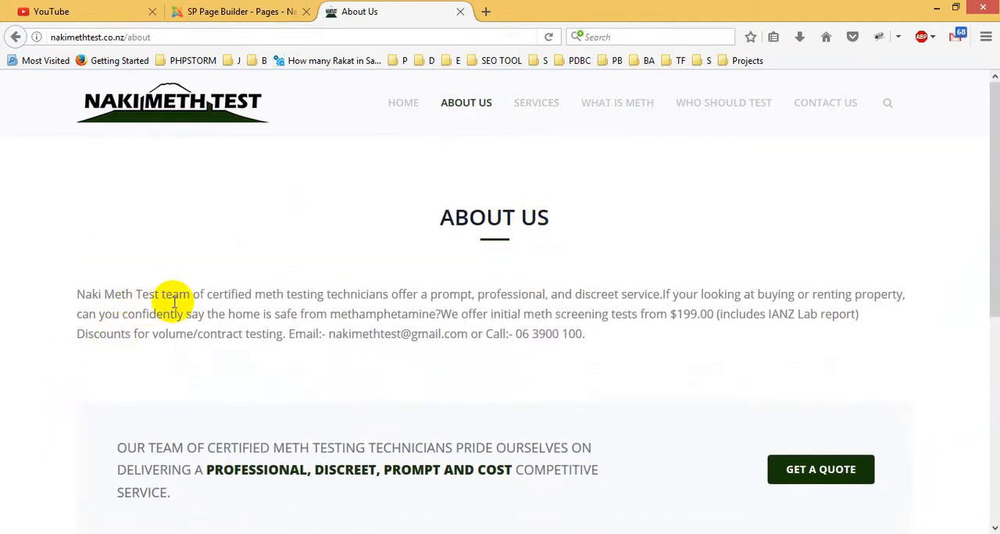
{"action": "mouse_move", "coordinate": [205, 303]}
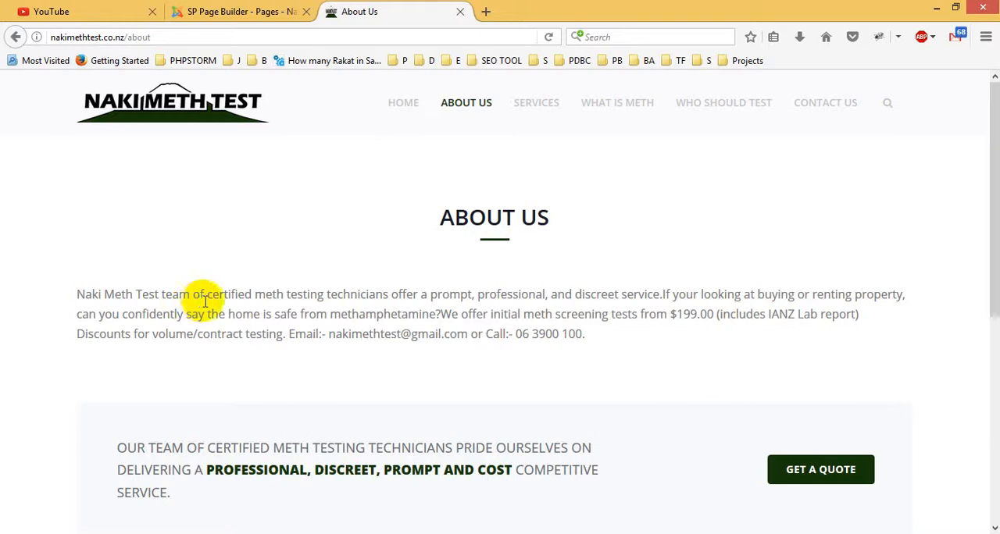
{"action": "mouse_move", "coordinate": [217, 308]}
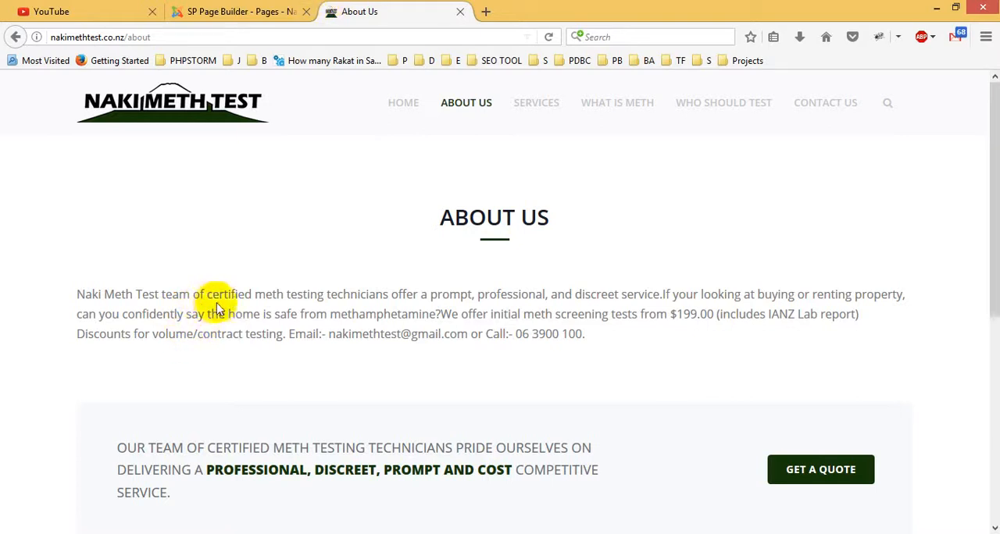
{"action": "mouse_move", "coordinate": [363, 303]}
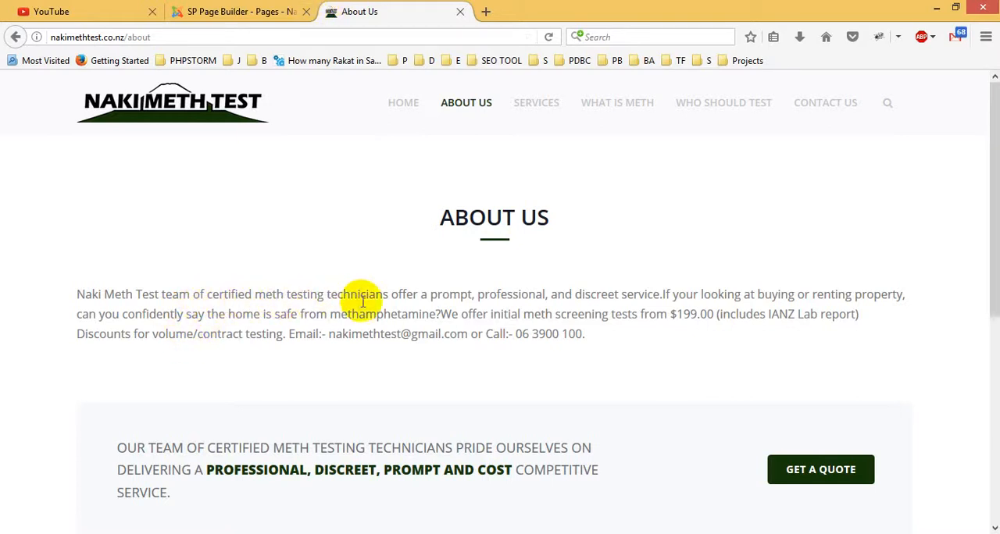
{"action": "mouse_move", "coordinate": [173, 295]}
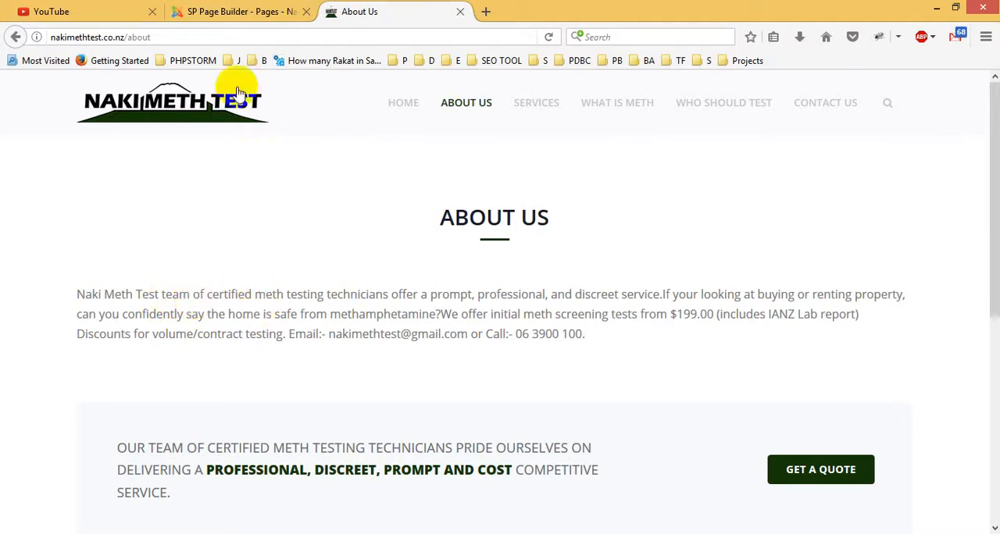
{"action": "left_click", "coordinate": [240, 10]}
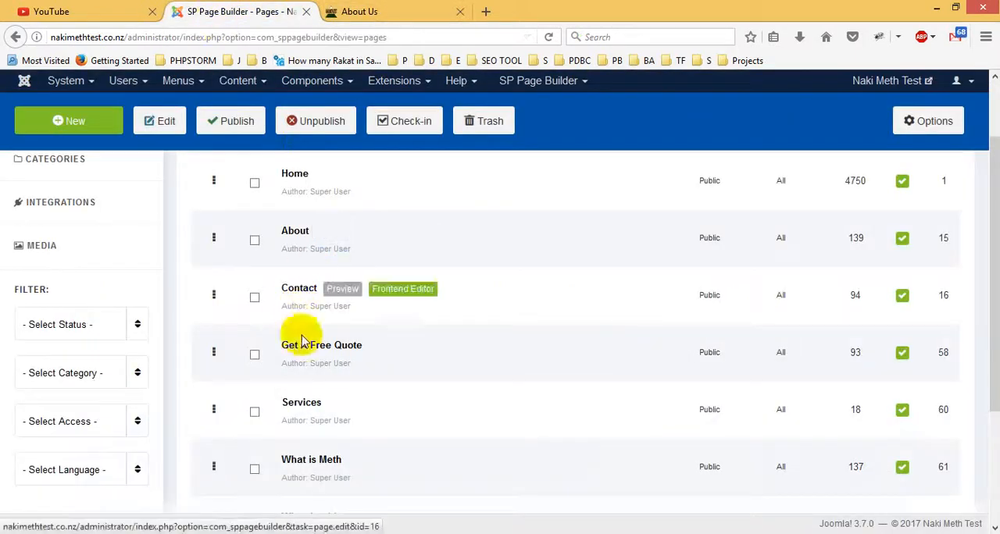
{"action": "mouse_move", "coordinate": [301, 402]}
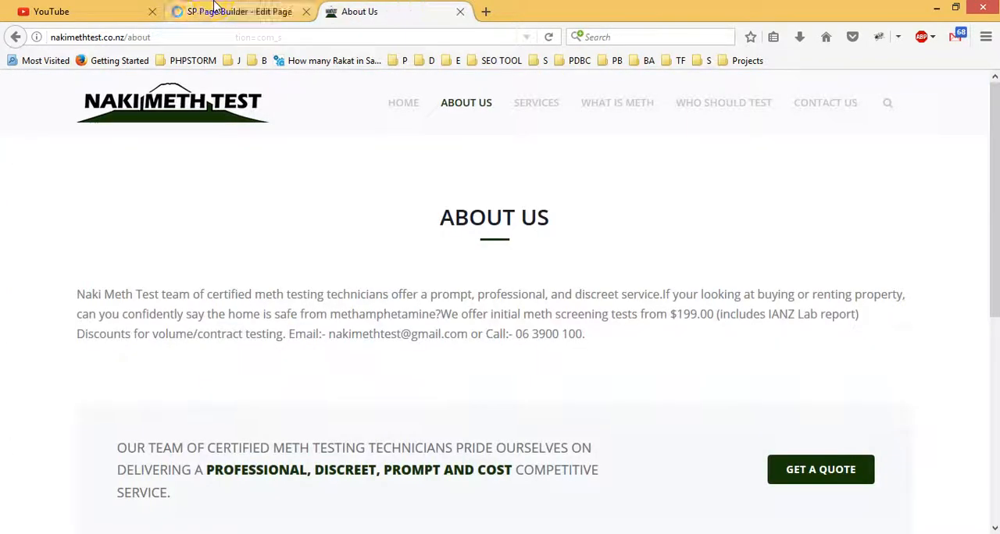
{"action": "left_click", "coordinate": [238, 11]}
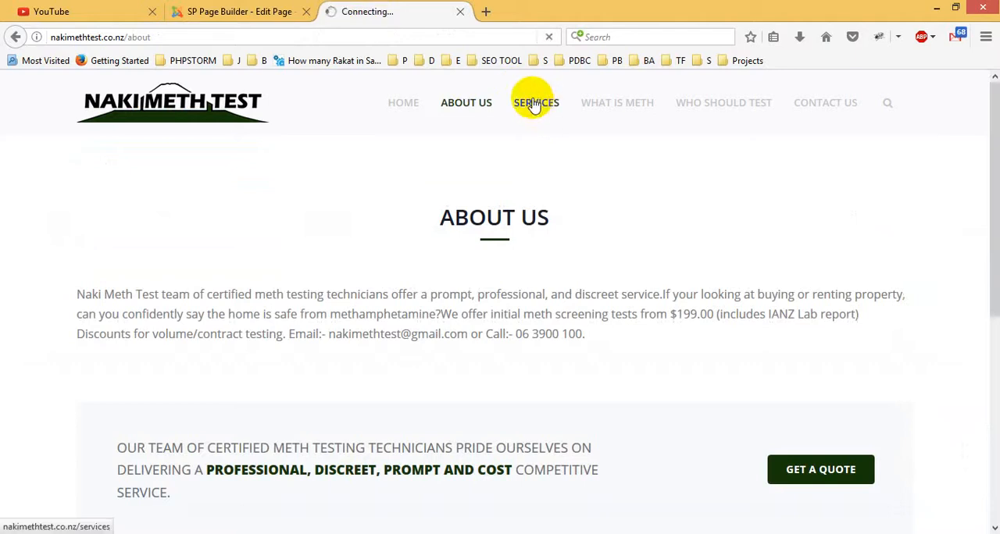
{"action": "left_click", "coordinate": [536, 103]}
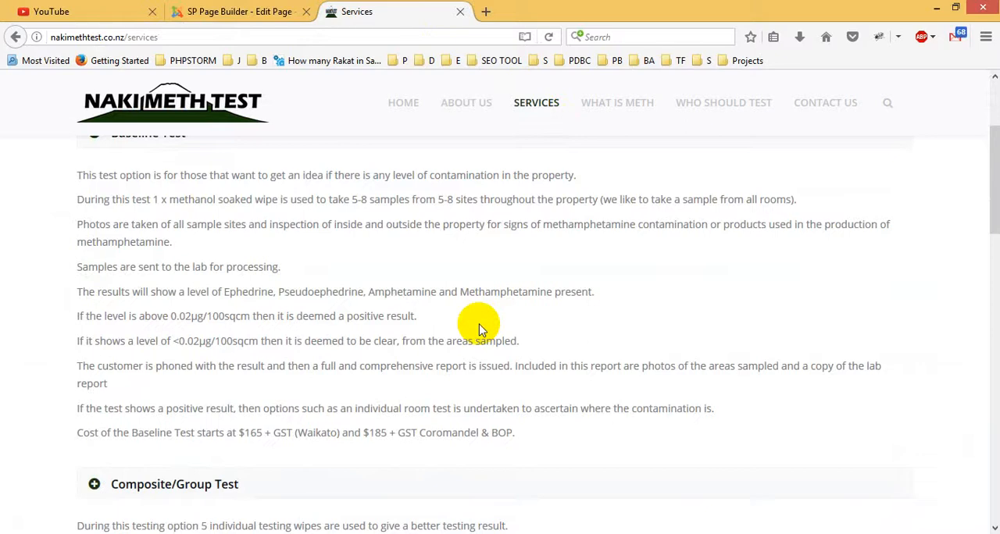
{"action": "scroll", "scroll_direction": "down", "scroll_amount": 3}
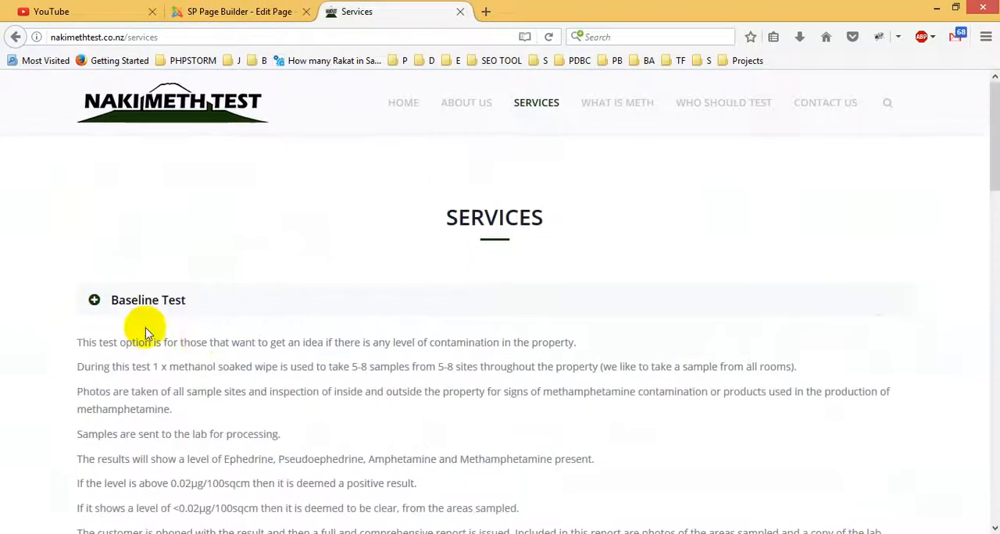
{"action": "left_click", "coordinate": [94, 300]}
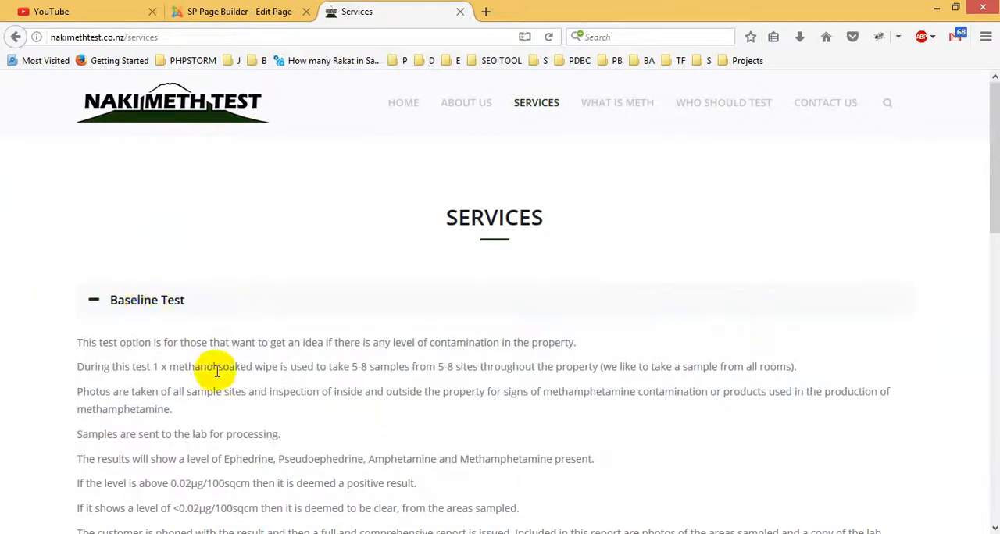
{"action": "scroll", "scroll_direction": "down", "scroll_amount": 3}
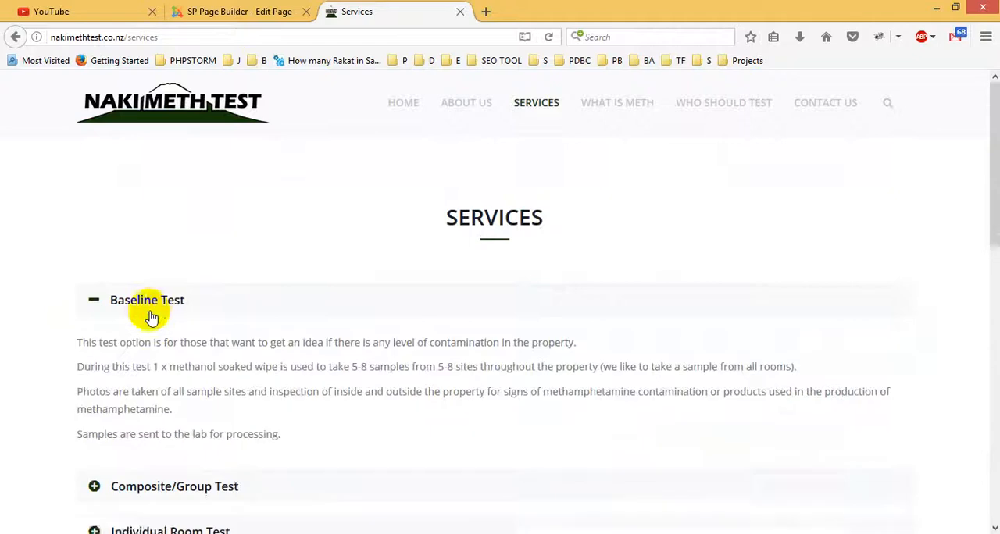
{"action": "left_click", "coordinate": [239, 11]}
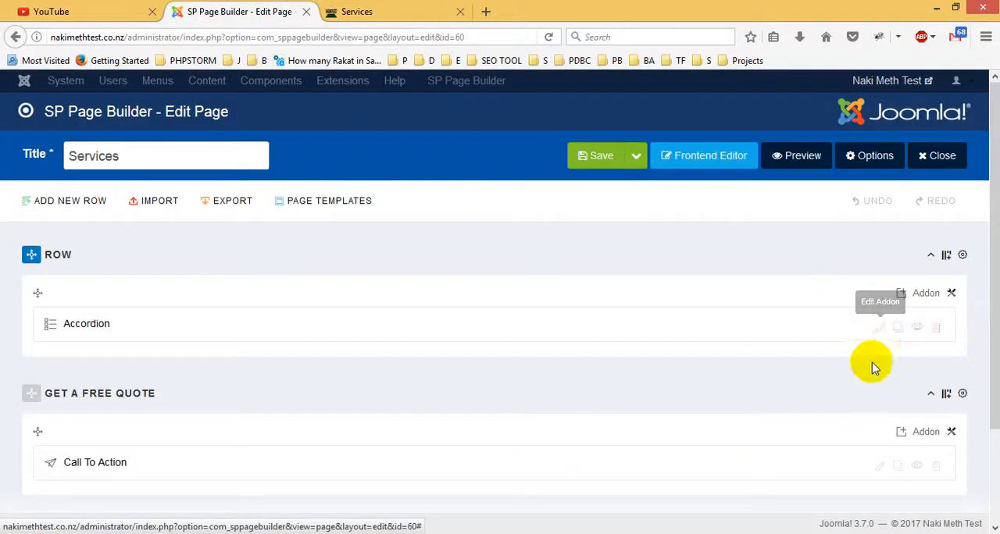
{"action": "mouse_move", "coordinate": [879, 328]}
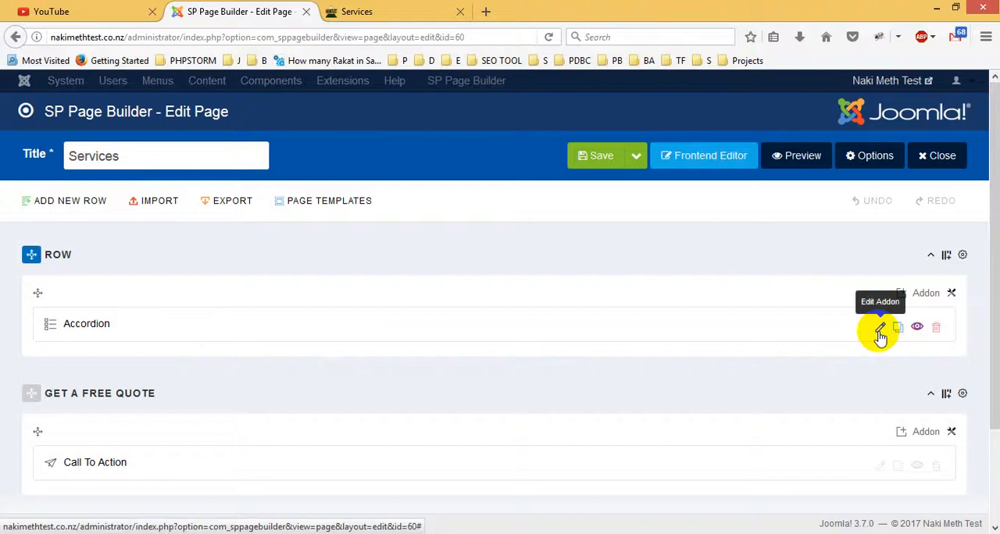
Open the Accordion addon settings and expand its first item, Baseline Test
{"action": "left_click", "coordinate": [880, 327]}
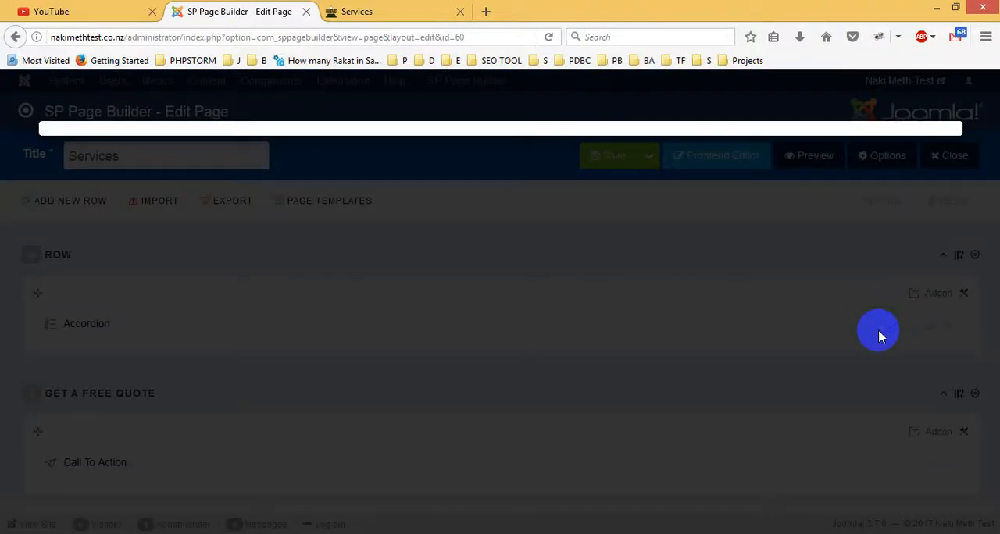
{"action": "left_click", "coordinate": [86, 324]}
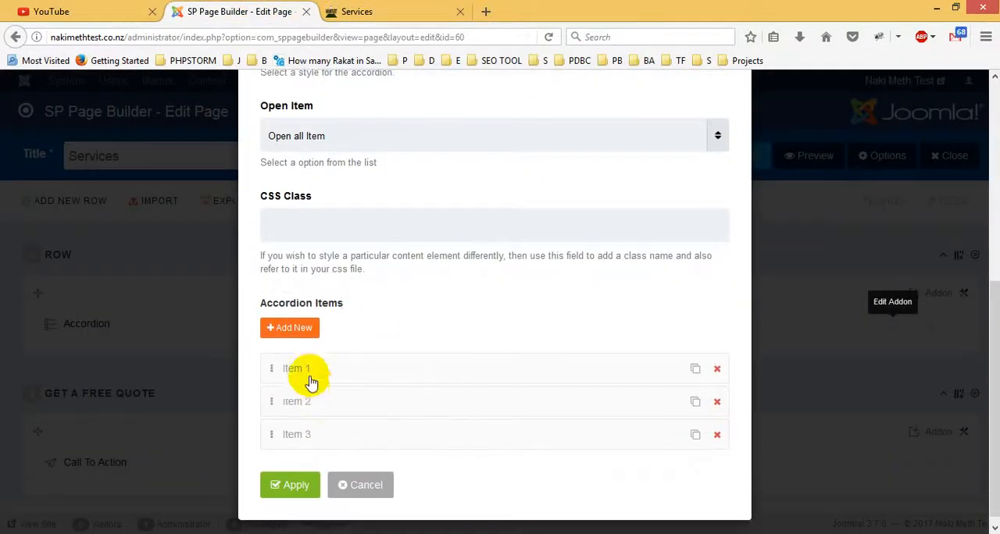
{"action": "left_click", "coordinate": [296, 368]}
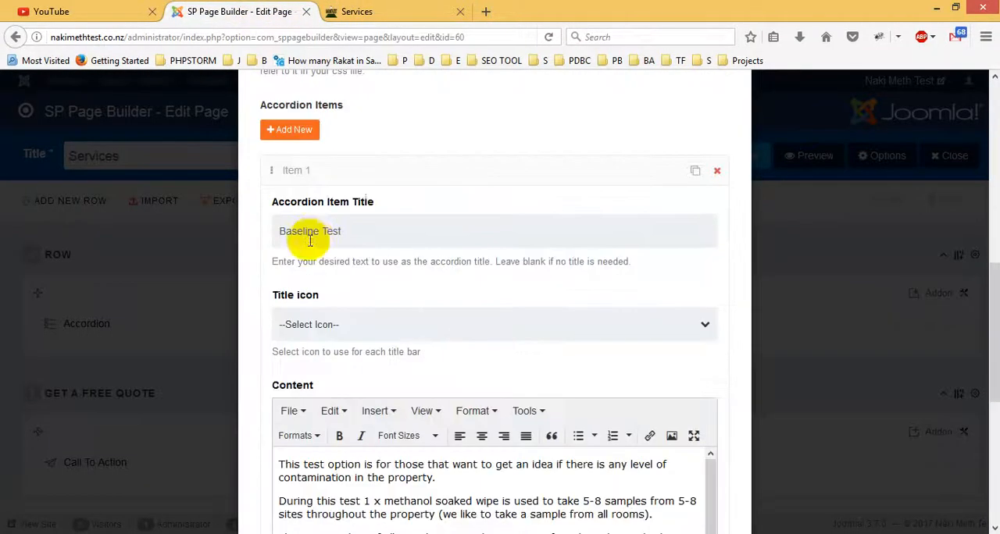
{"action": "double_click", "coordinate": [310, 231]}
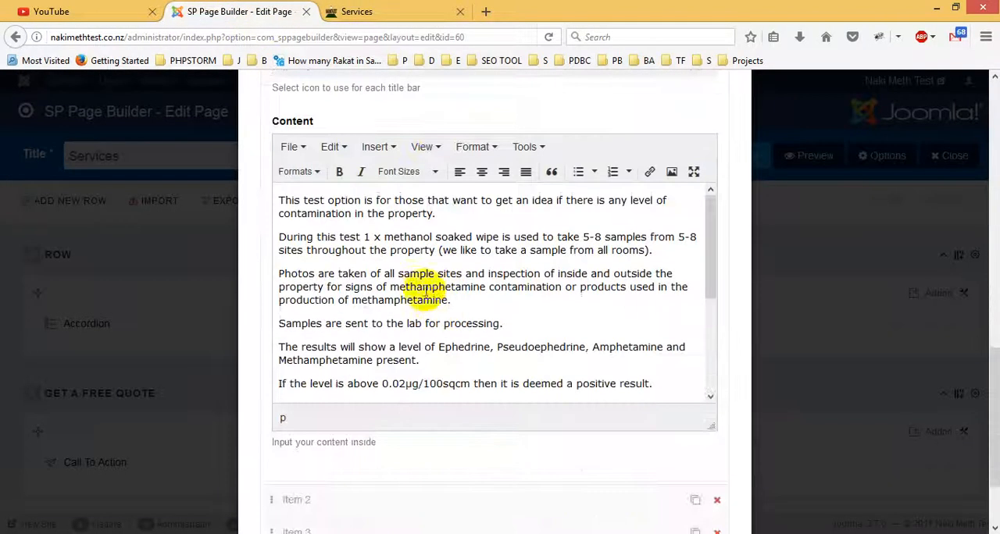
Check Baseline Test against the live Services page, then apply the accordion changes
{"action": "left_click", "coordinate": [394, 11]}
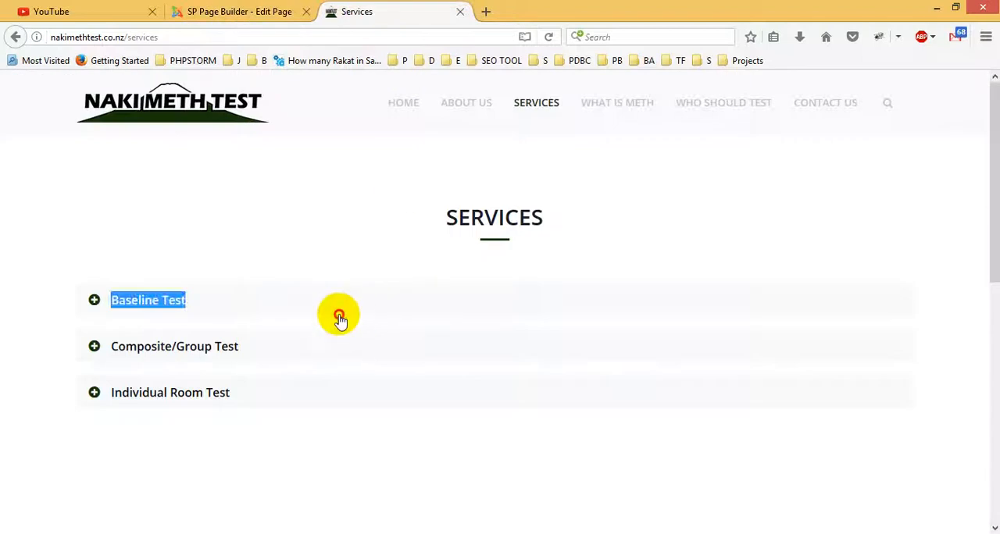
{"action": "left_click", "coordinate": [147, 300]}
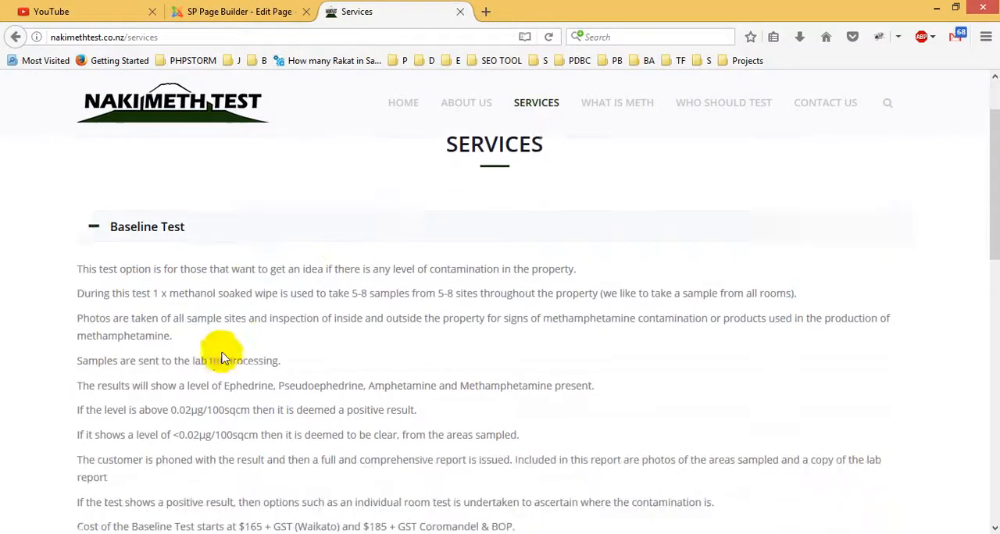
{"action": "scroll", "scroll_direction": "down", "scroll_amount": 3}
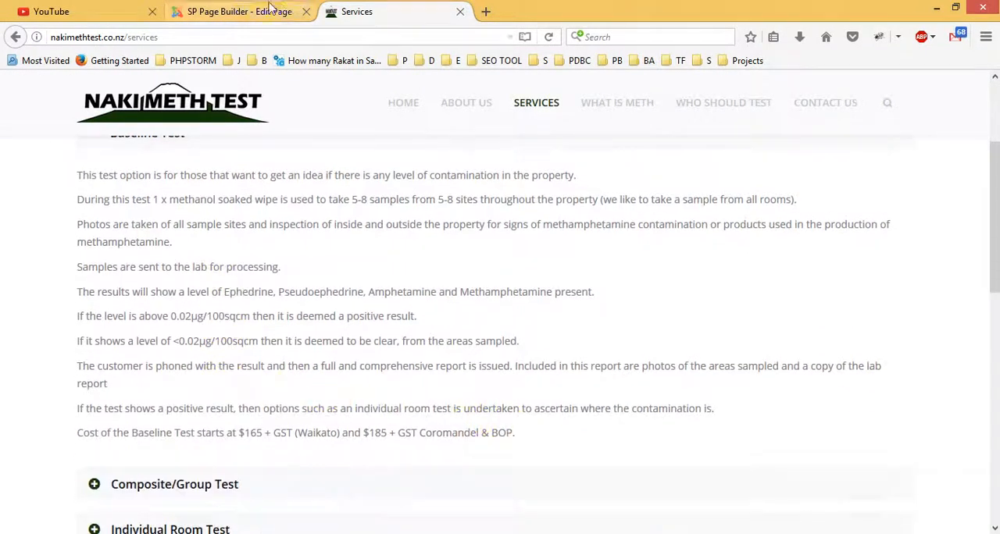
{"action": "left_click", "coordinate": [239, 11]}
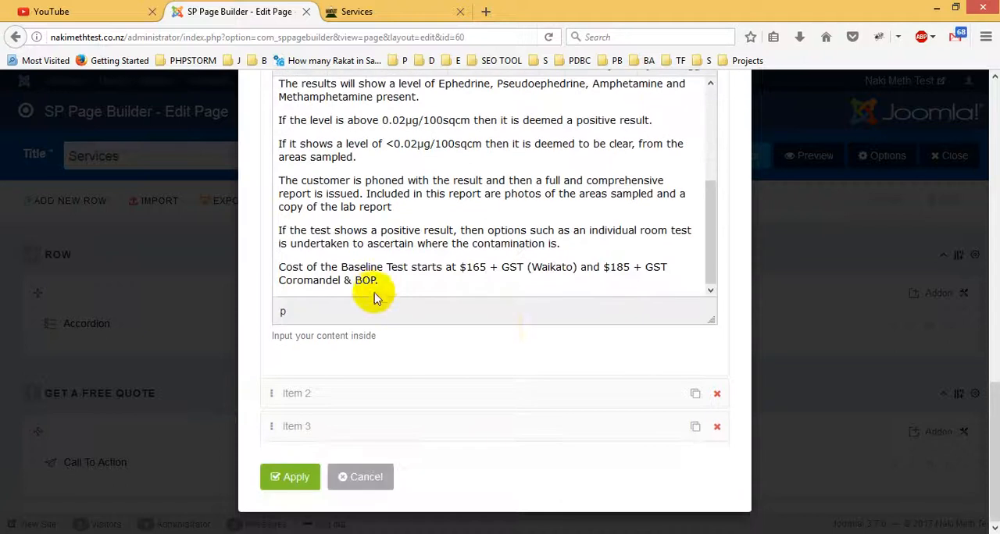
{"action": "mouse_move", "coordinate": [328, 426]}
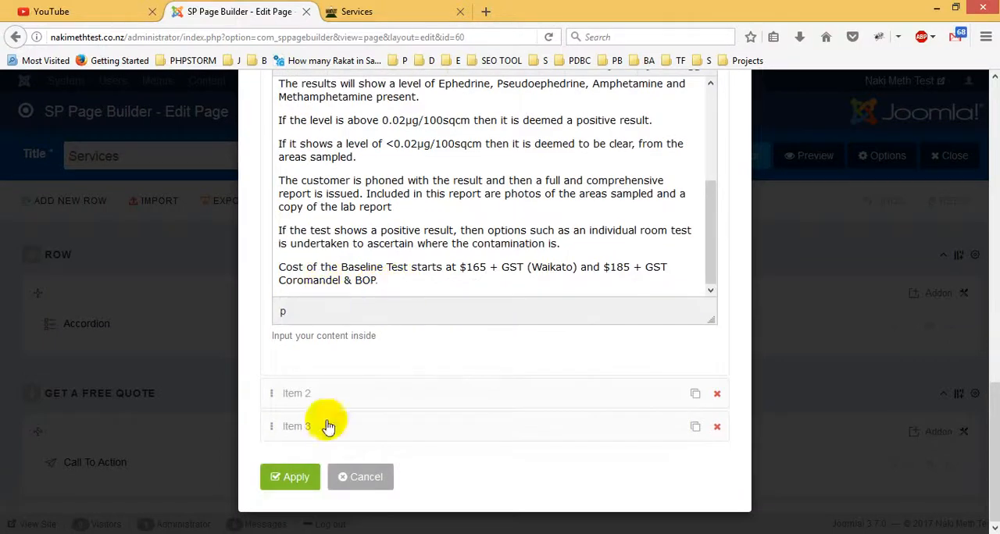
{"action": "left_click", "coordinate": [289, 476]}
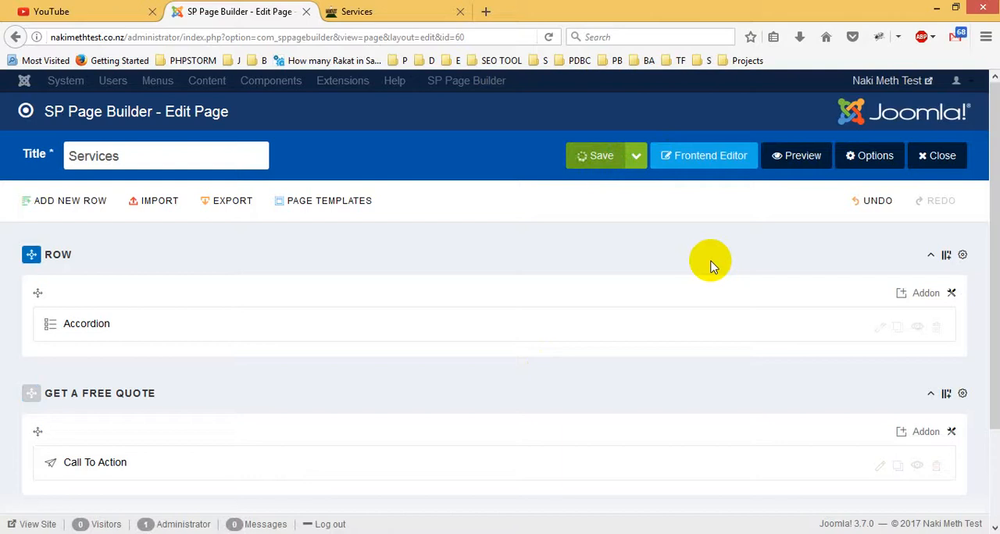
Save and close the Services page, then open the live Who Should Test page
{"action": "left_click", "coordinate": [596, 156]}
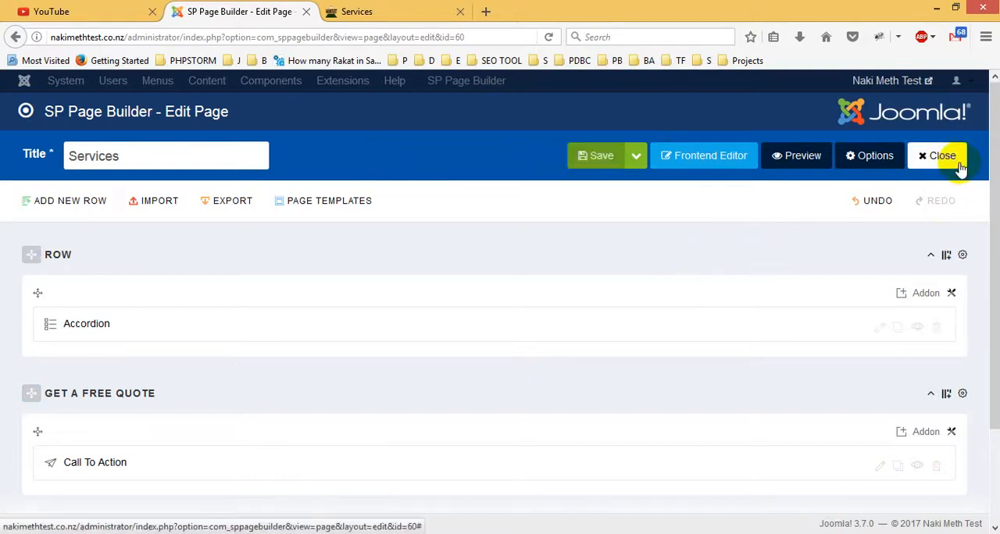
{"action": "left_click", "coordinate": [937, 156]}
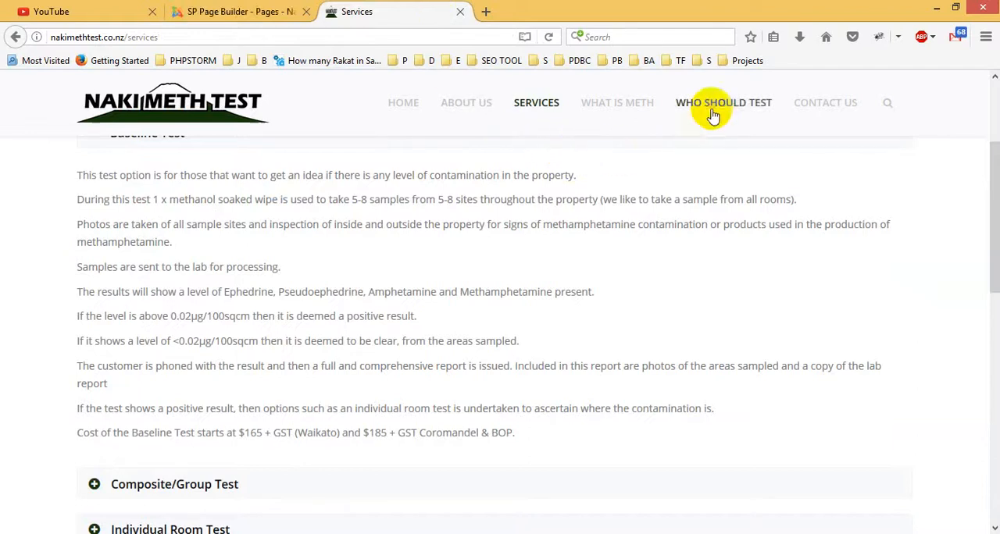
{"action": "left_click", "coordinate": [722, 102]}
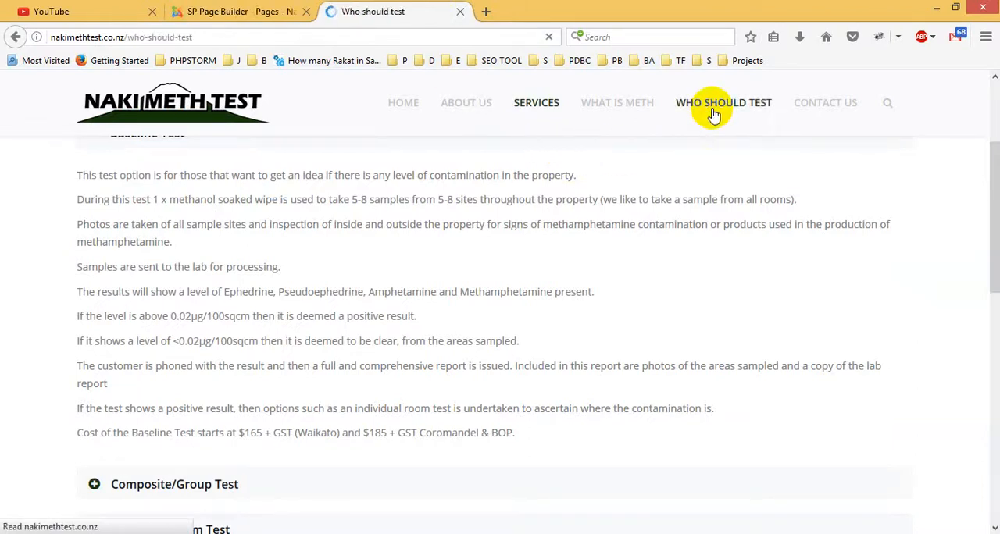
Back in the Pages list, open 'Who should test' in the page editor
{"action": "left_click", "coordinate": [238, 11]}
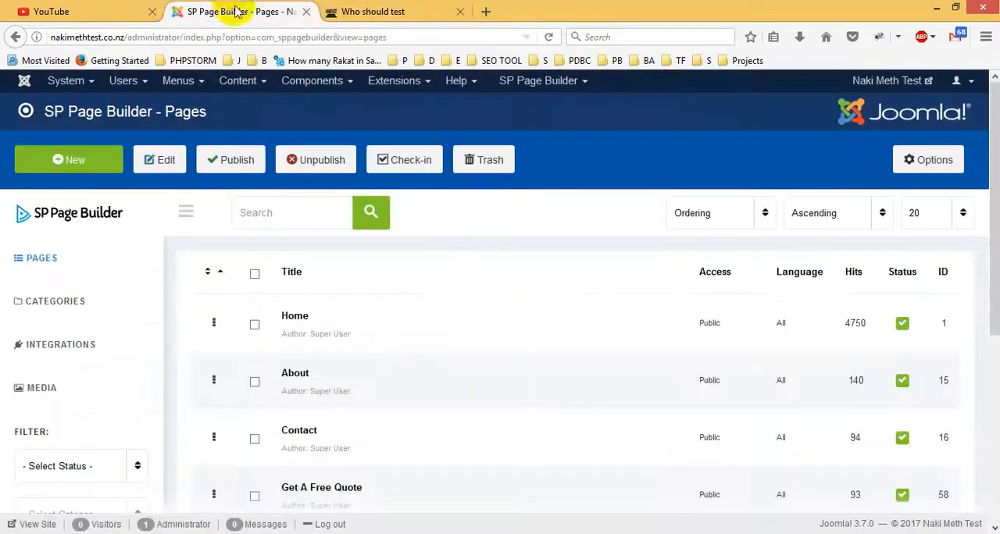
{"action": "scroll", "scroll_direction": "down", "scroll_amount": 3}
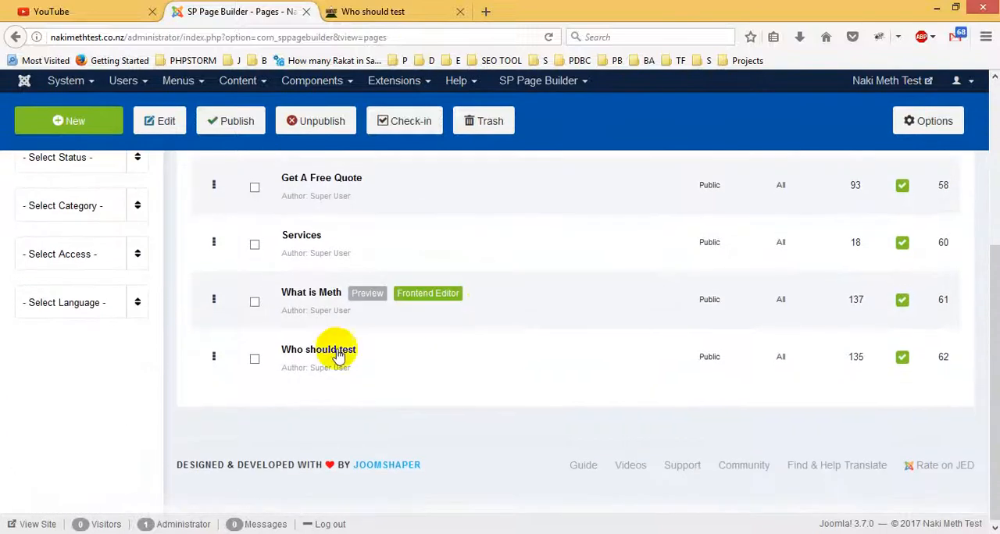
{"action": "left_click", "coordinate": [318, 349]}
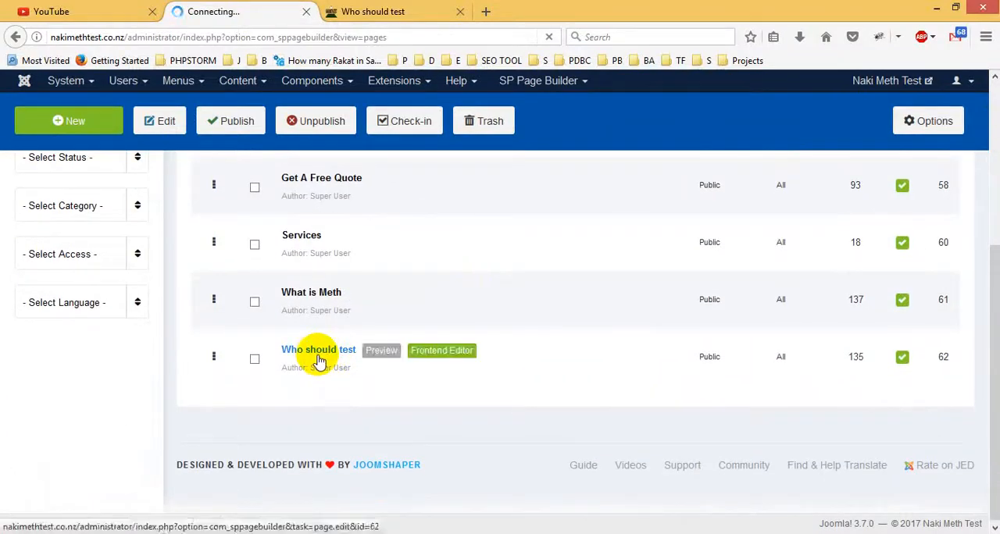
{"action": "left_click", "coordinate": [318, 349]}
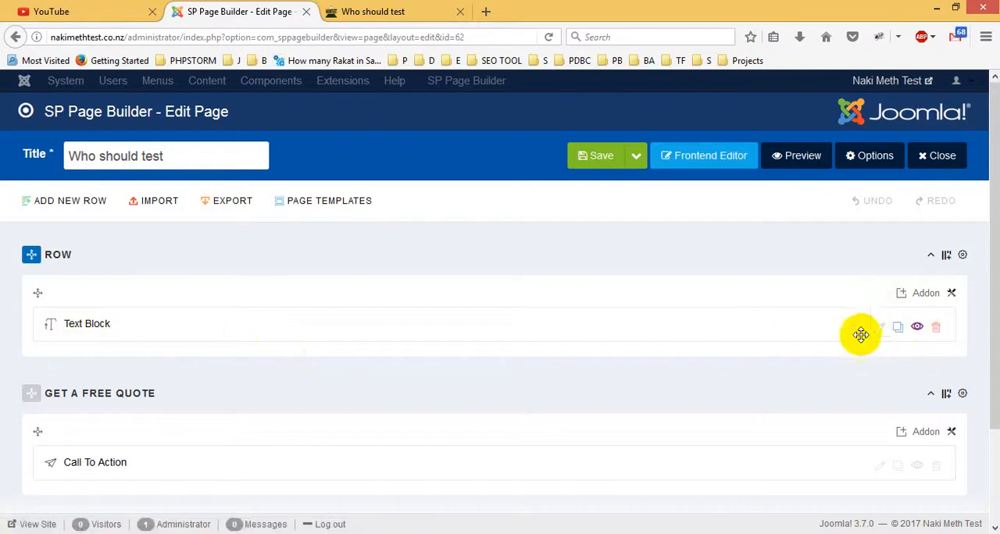
{"action": "mouse_move", "coordinate": [824, 345]}
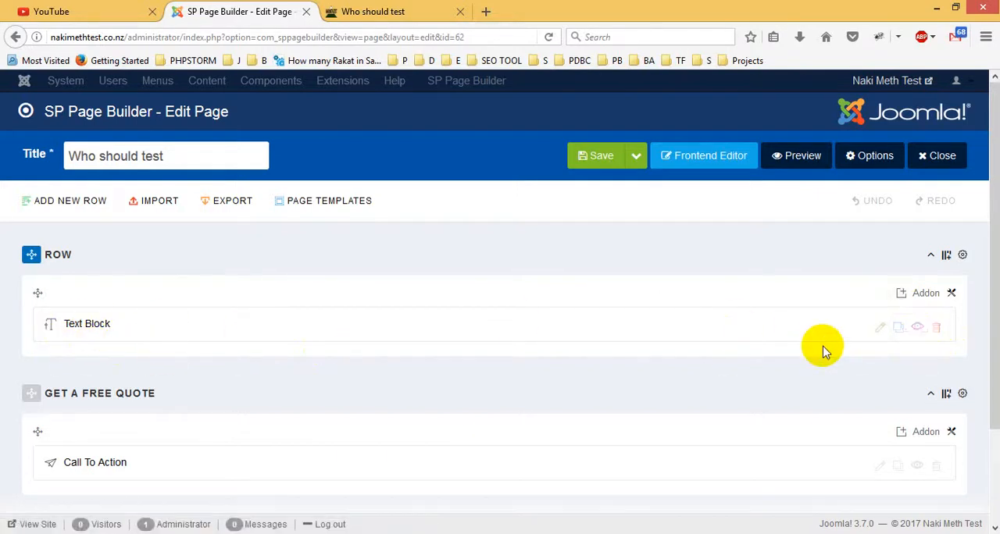
{"action": "mouse_move", "coordinate": [880, 327]}
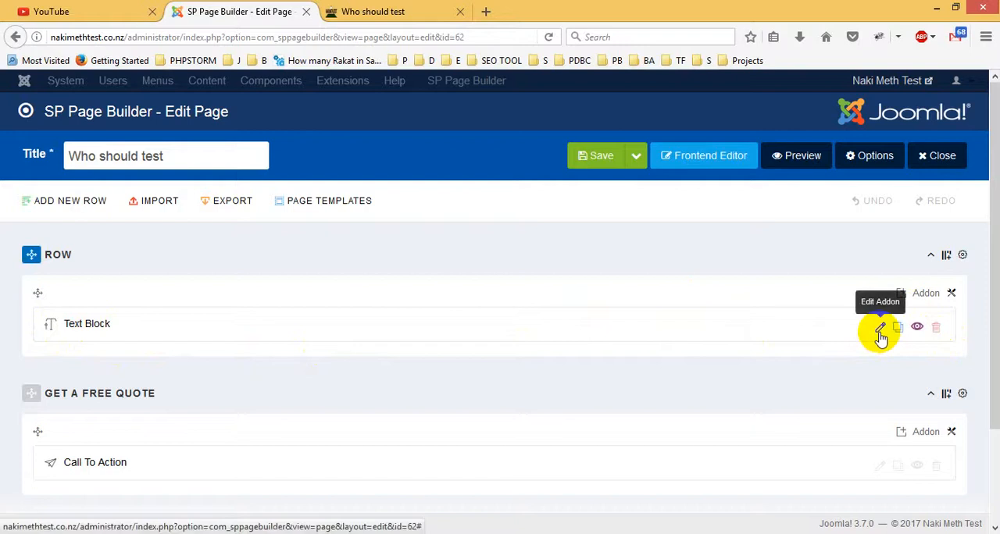
{"action": "mouse_move", "coordinate": [880, 331]}
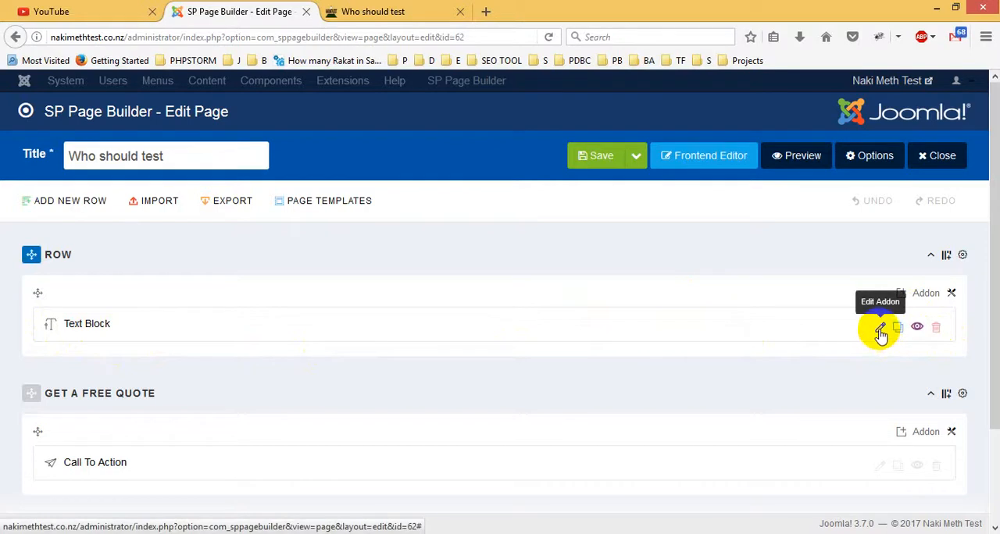
Review the Text Block's bullet points in its settings, then close the dialog
{"action": "left_click", "coordinate": [880, 327]}
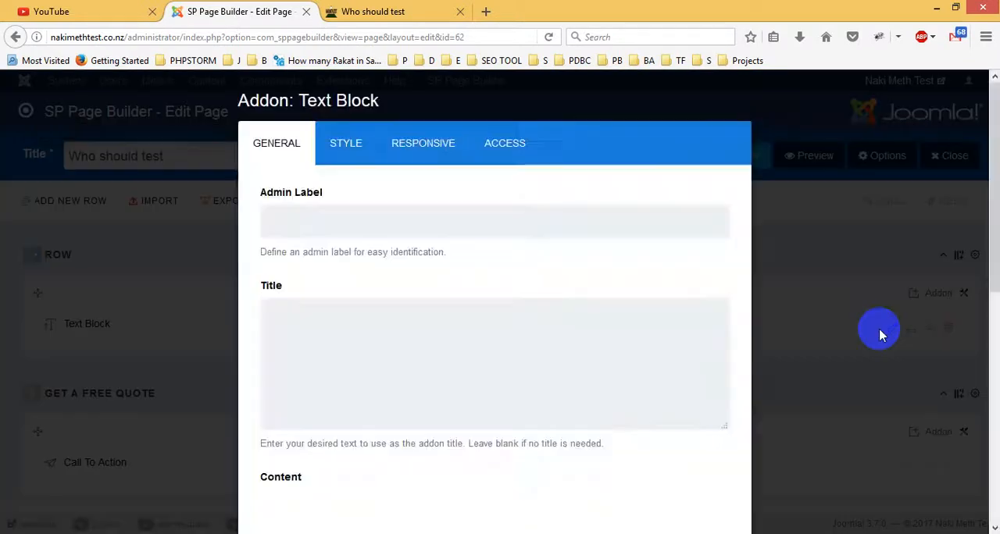
{"action": "scroll", "scroll_direction": "down", "scroll_amount": 3}
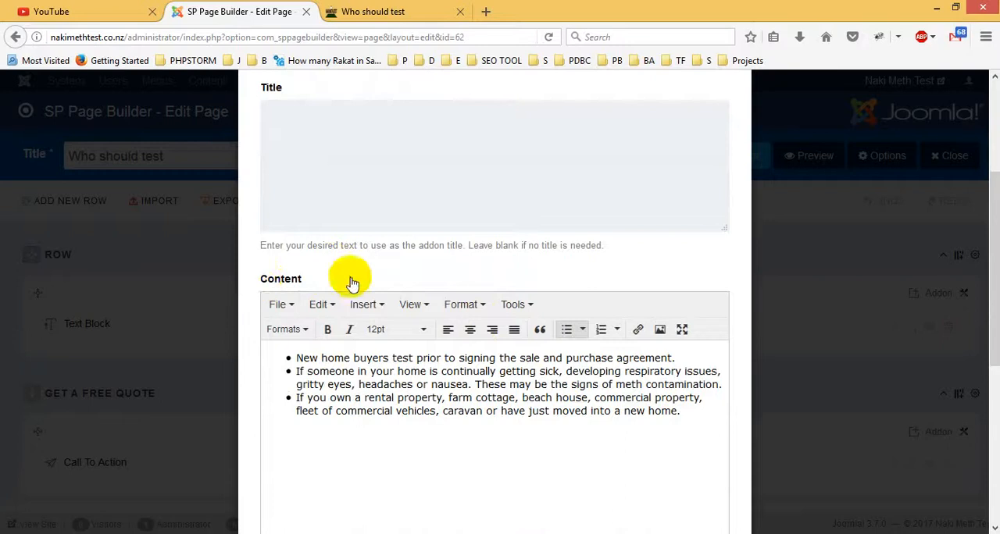
{"action": "scroll", "scroll_direction": "down", "scroll_amount": 3}
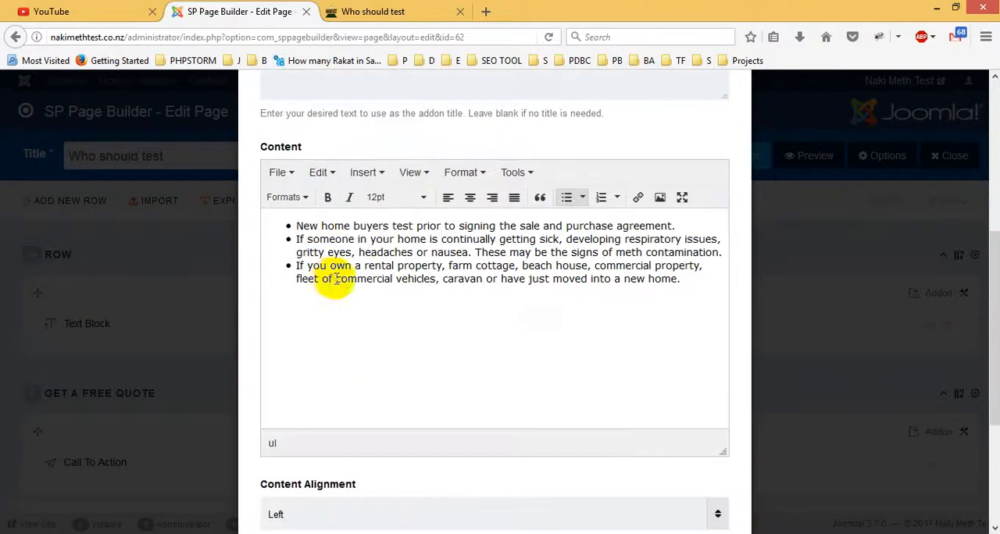
{"action": "mouse_move", "coordinate": [563, 258]}
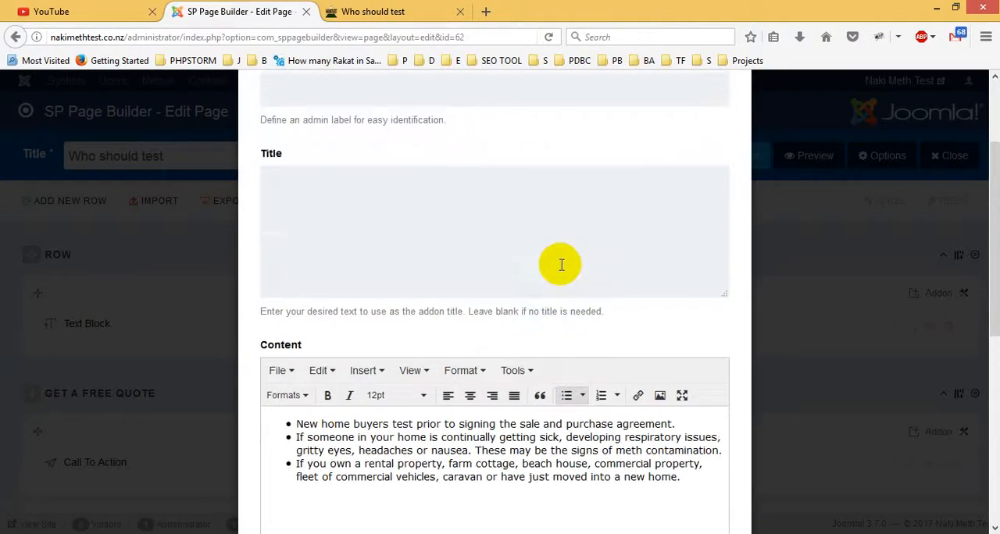
{"action": "scroll", "scroll_direction": "down", "scroll_amount": 3}
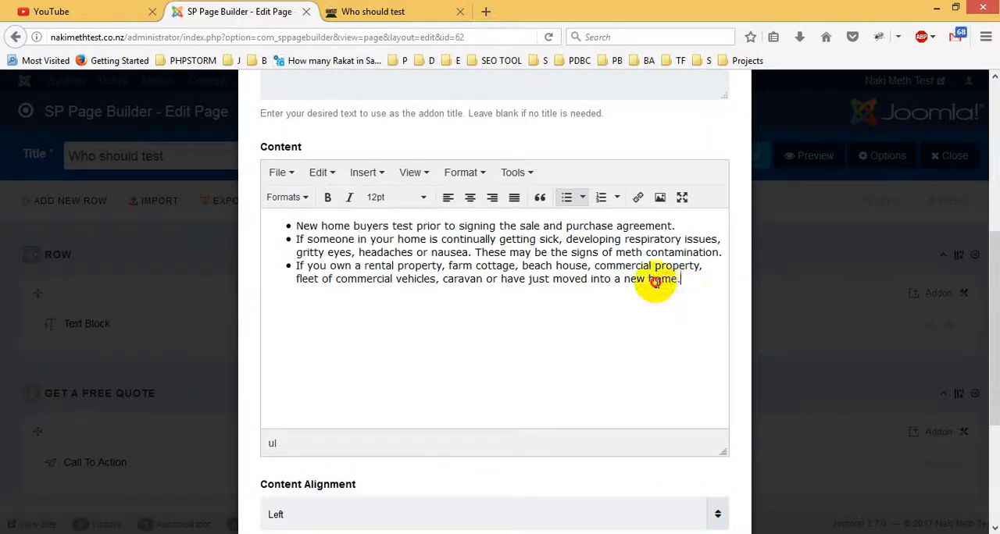
{"action": "double_click", "coordinate": [660, 278]}
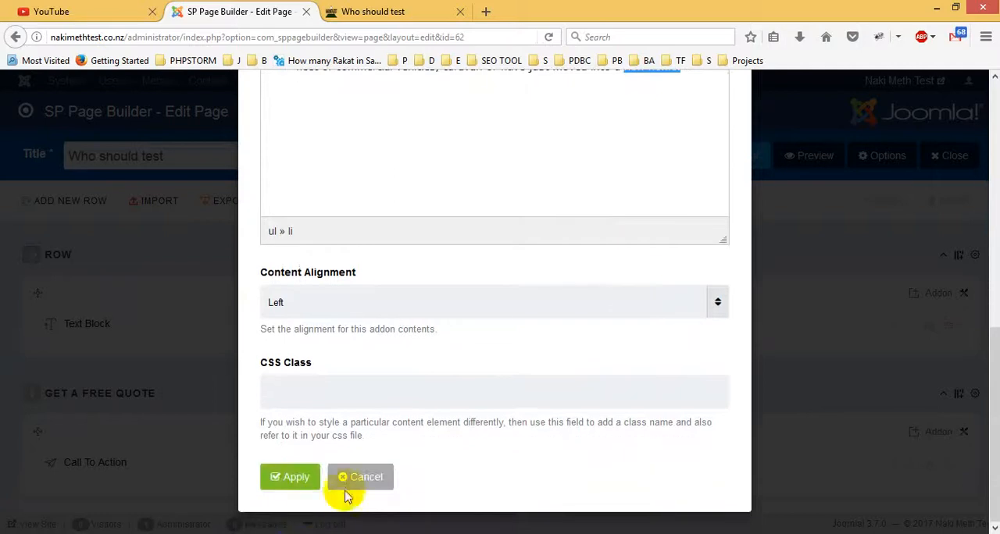
{"action": "left_click", "coordinate": [360, 476]}
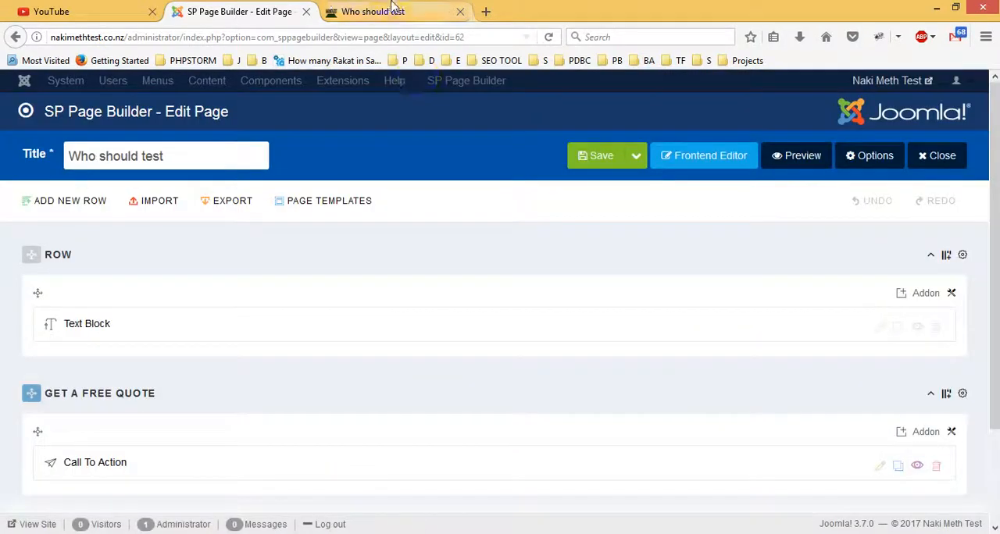
Save the Who should test page and view it on the live site
{"action": "left_click", "coordinate": [598, 156]}
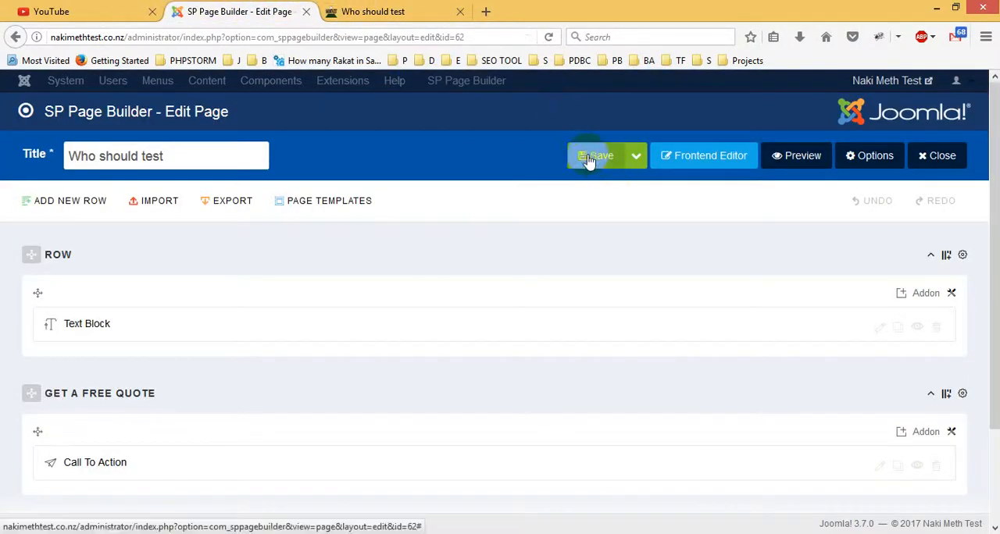
{"action": "left_click", "coordinate": [595, 155]}
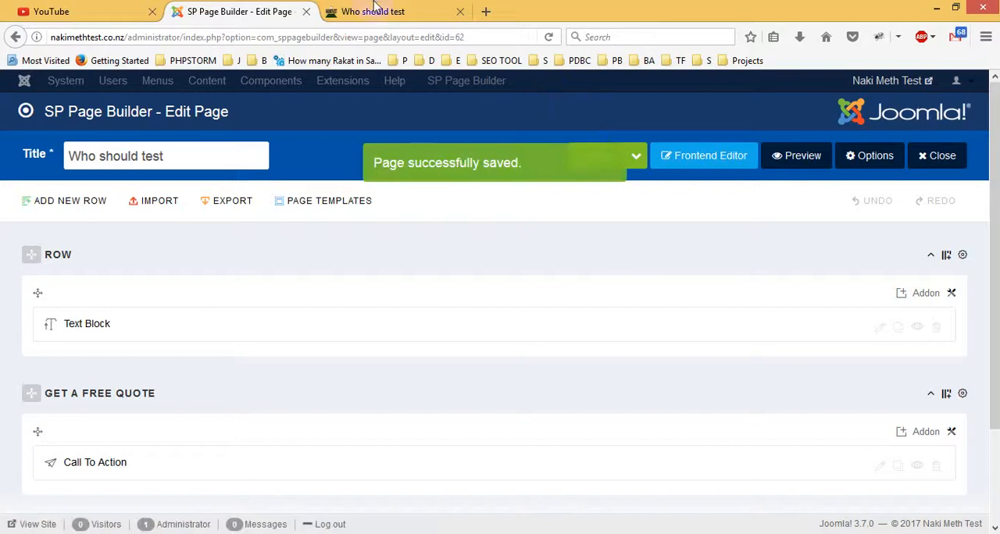
{"action": "left_click", "coordinate": [373, 11]}
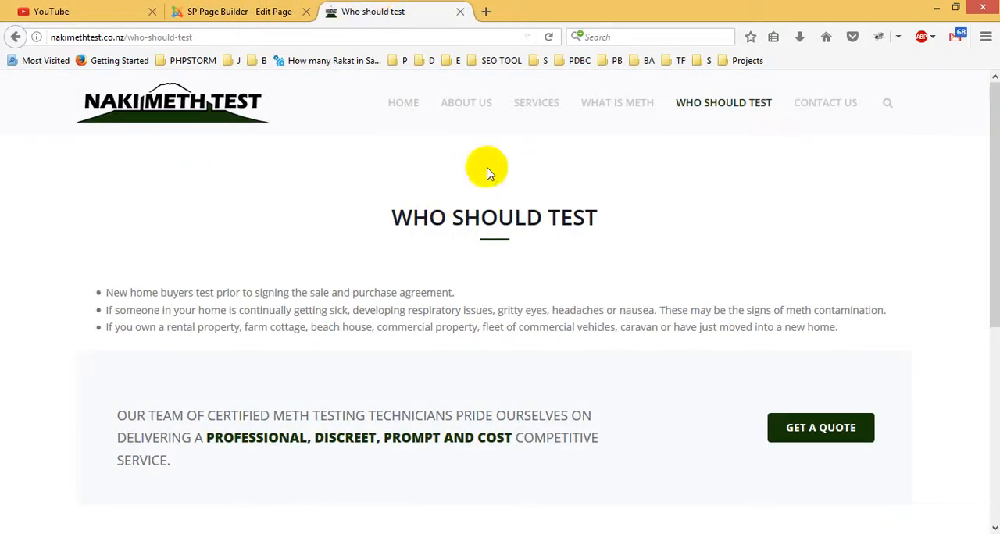
{"action": "mouse_move", "coordinate": [824, 102]}
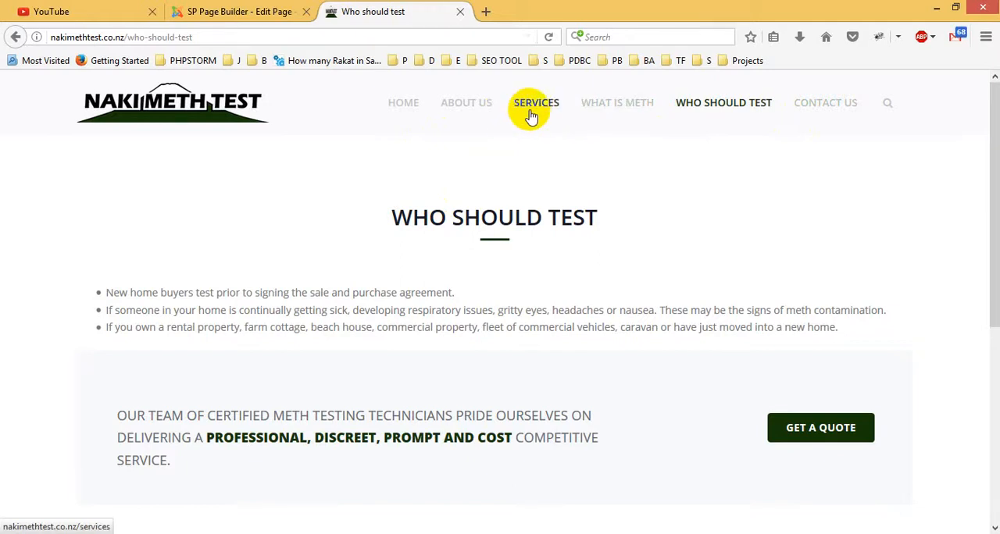
{"action": "mouse_move", "coordinate": [466, 102]}
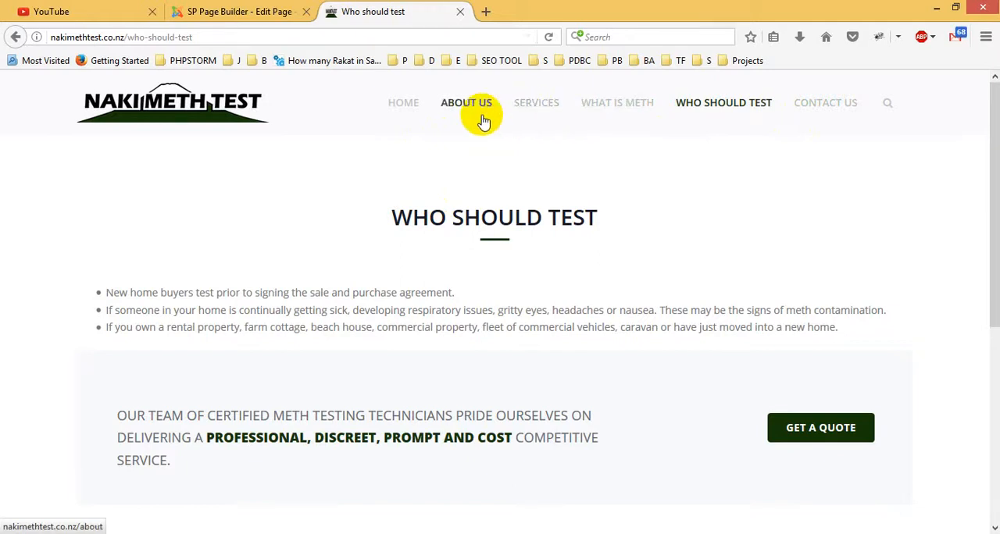
Scroll the live Who Should Test page to review its bullets, then return to the editor
{"action": "scroll", "scroll_direction": "down", "scroll_amount": 3}
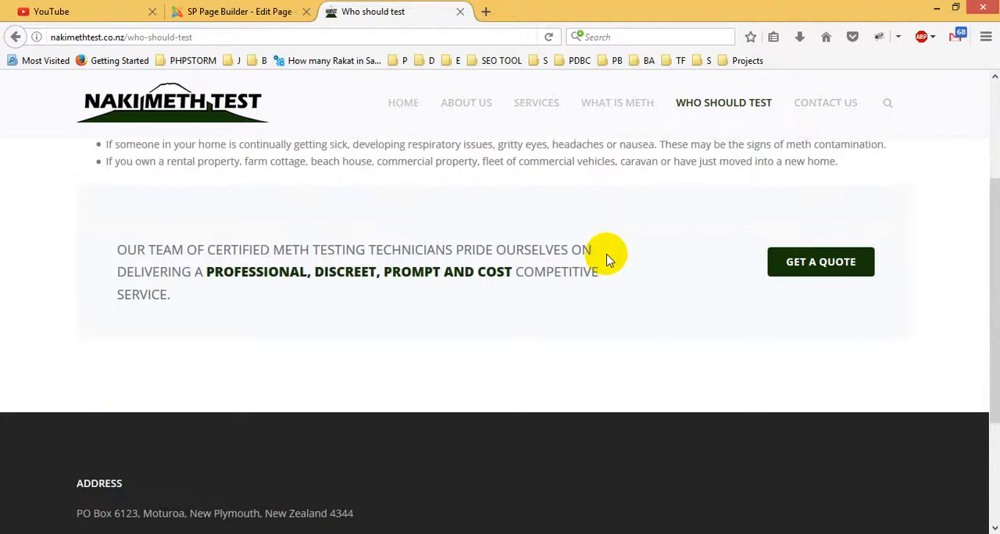
{"action": "scroll", "scroll_direction": "up", "scroll_amount": 3}
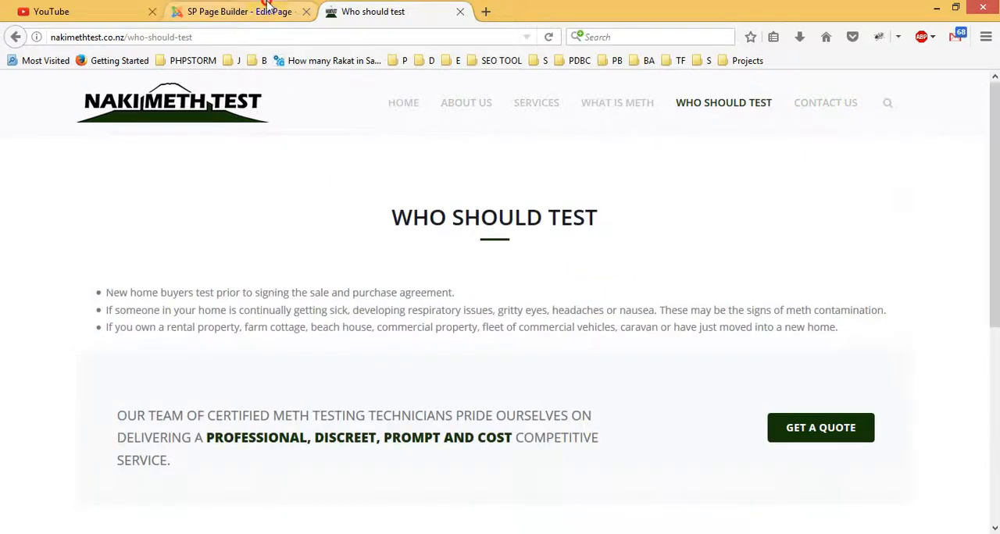
{"action": "left_click", "coordinate": [234, 11]}
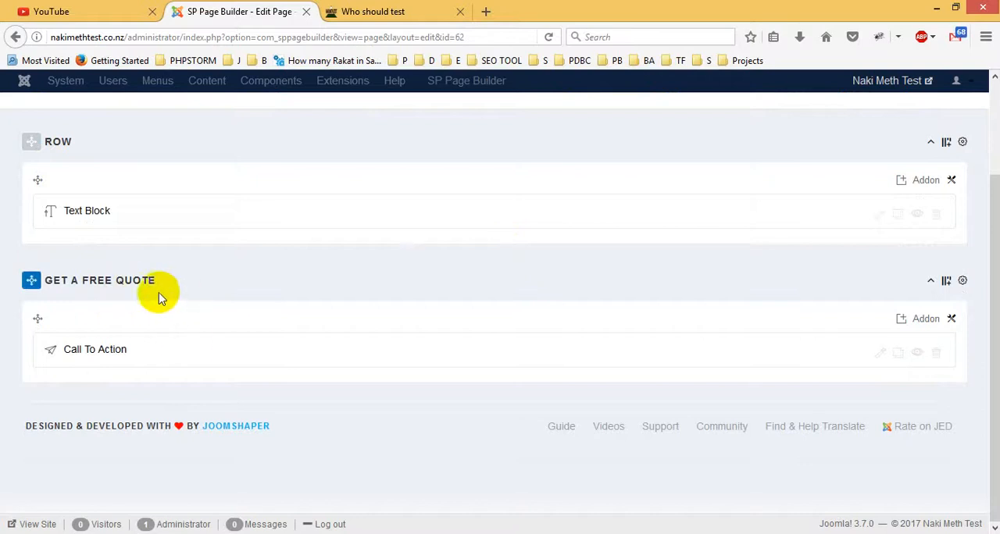
{"action": "left_click", "coordinate": [880, 353]}
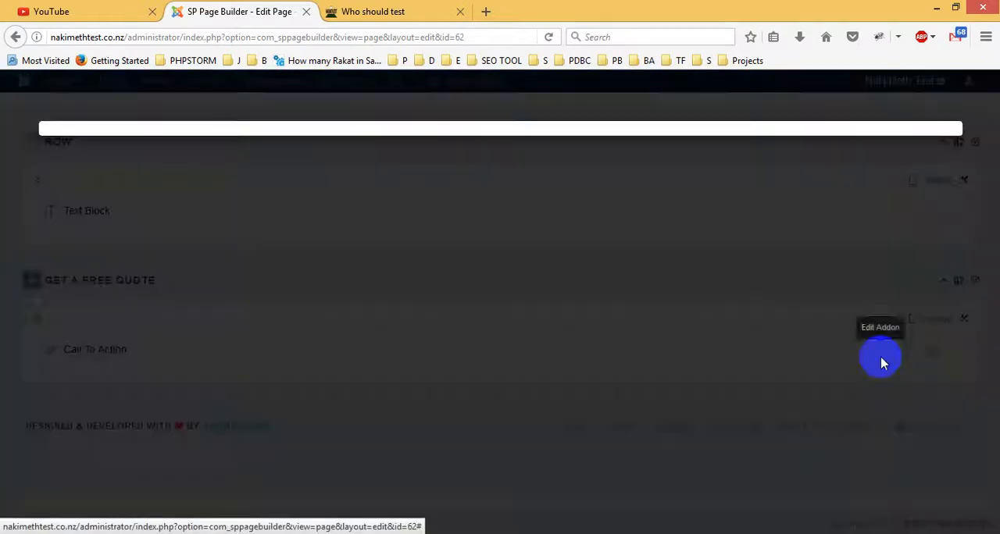
{"action": "left_click", "coordinate": [880, 360]}
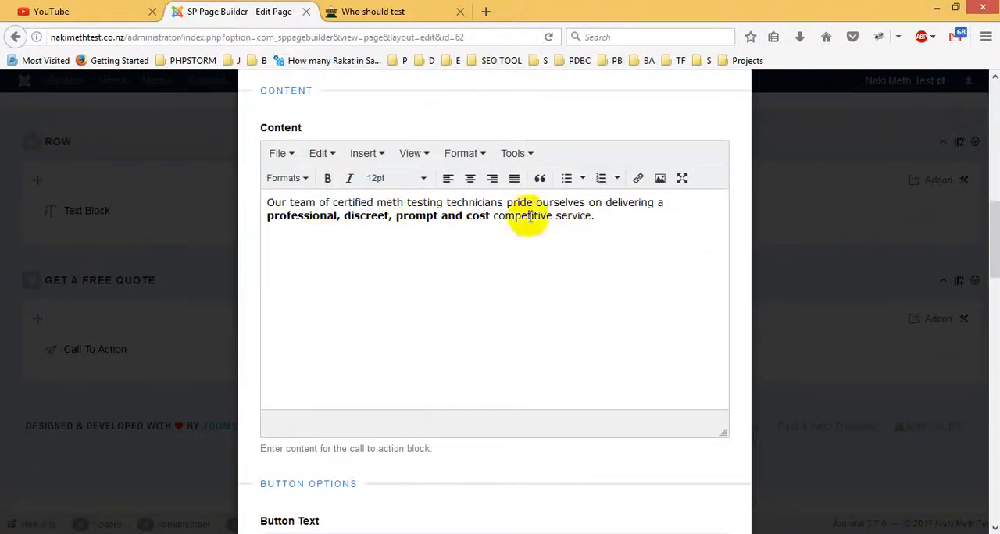
{"action": "scroll", "scroll_direction": "down", "scroll_amount": 3}
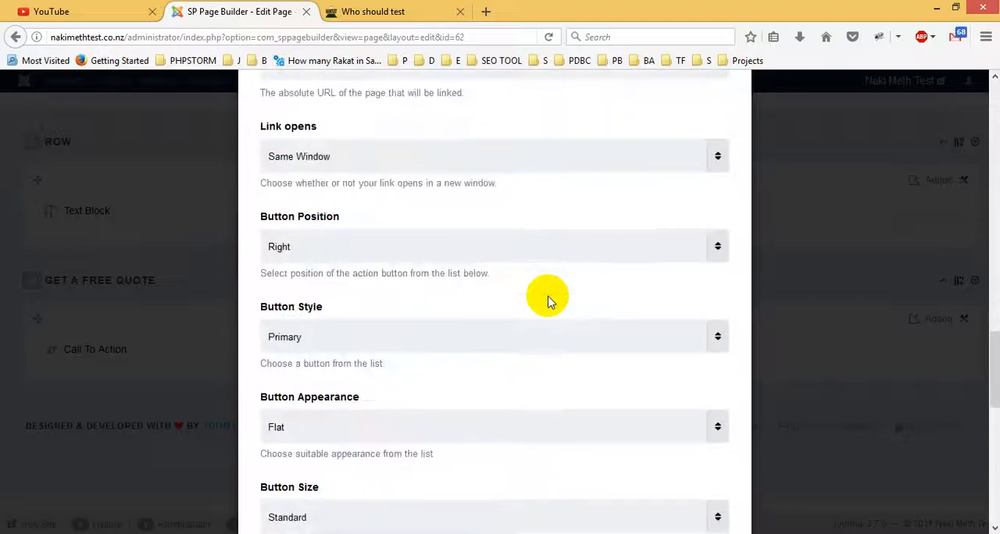
{"action": "scroll", "scroll_direction": "down", "scroll_amount": 3}
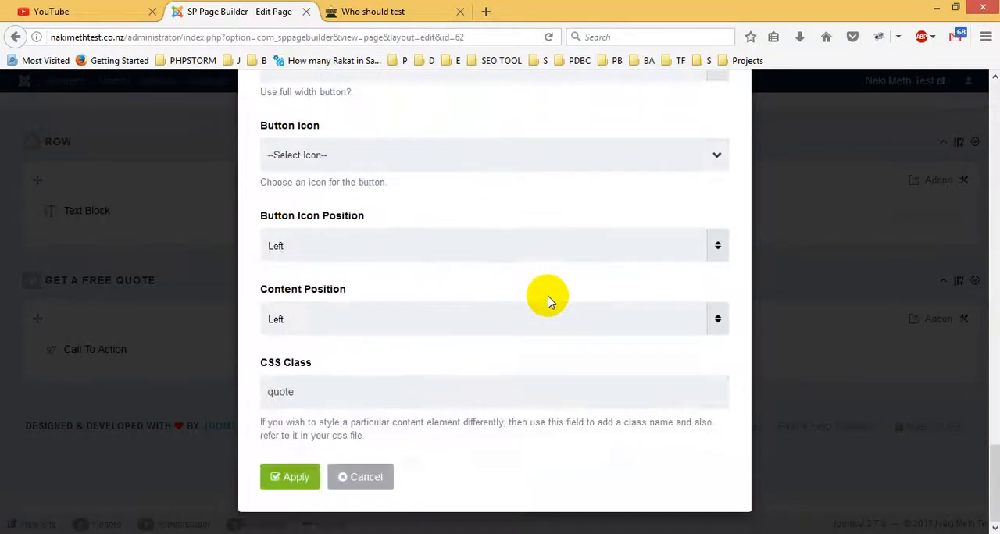
{"action": "left_click", "coordinate": [360, 477]}
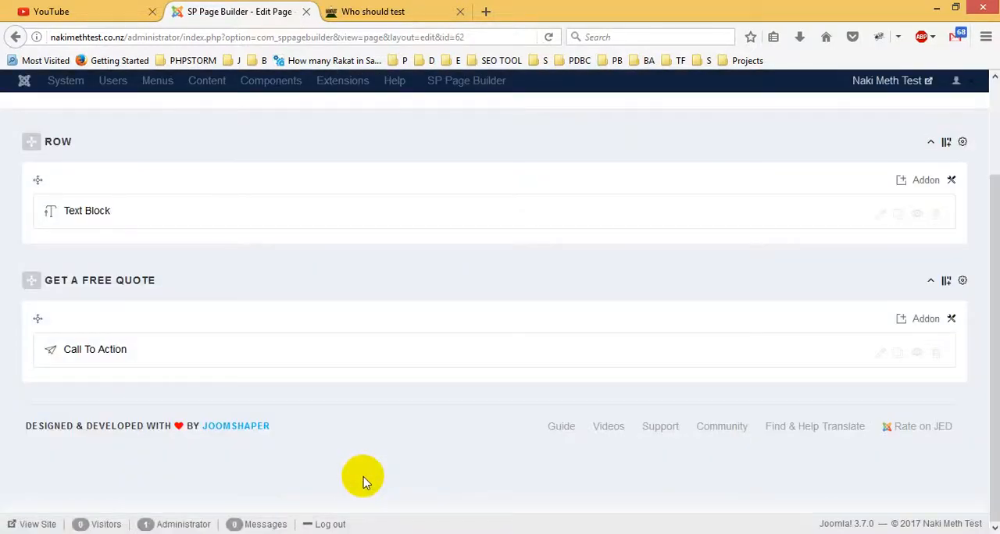
{"action": "mouse_move", "coordinate": [591, 531]}
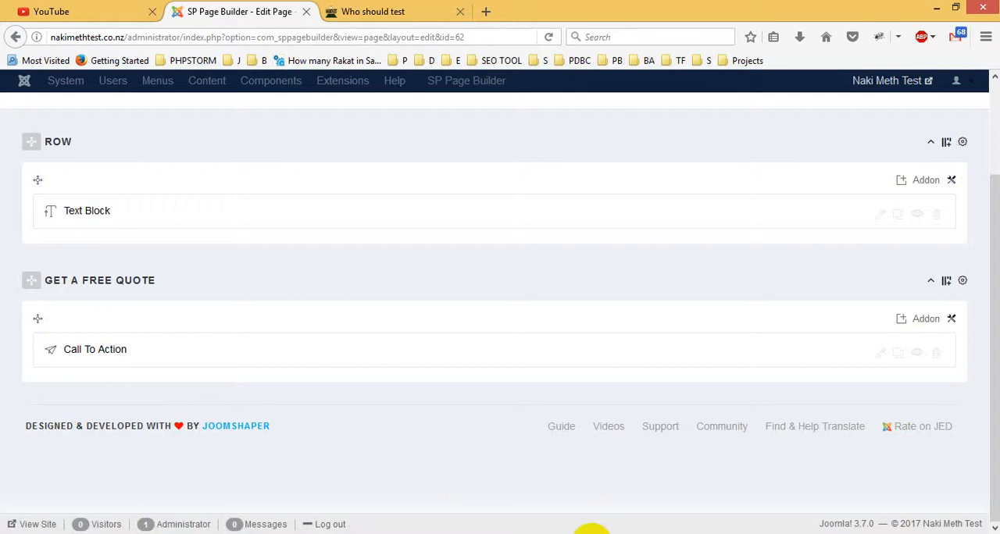